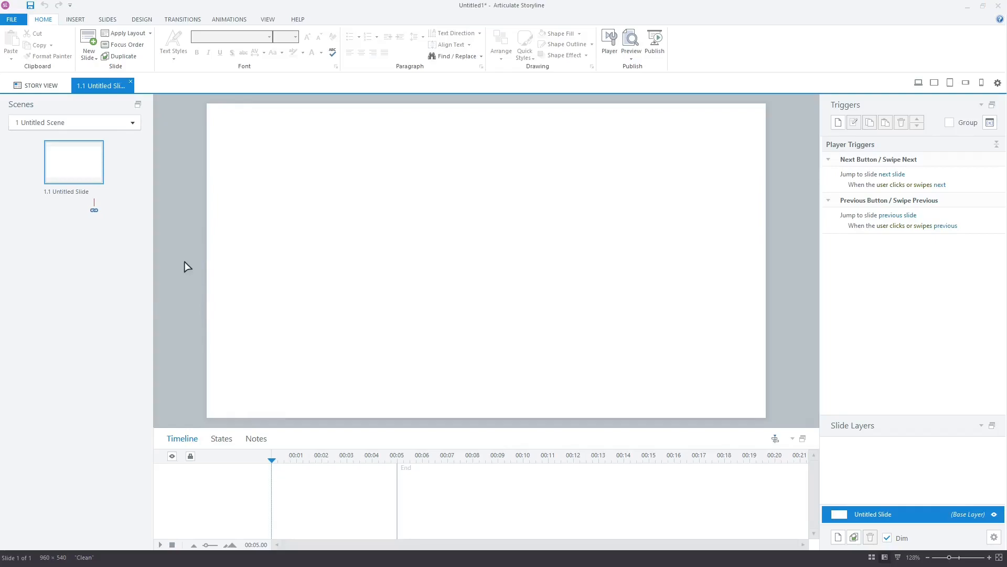
mouse_move(163, 226)
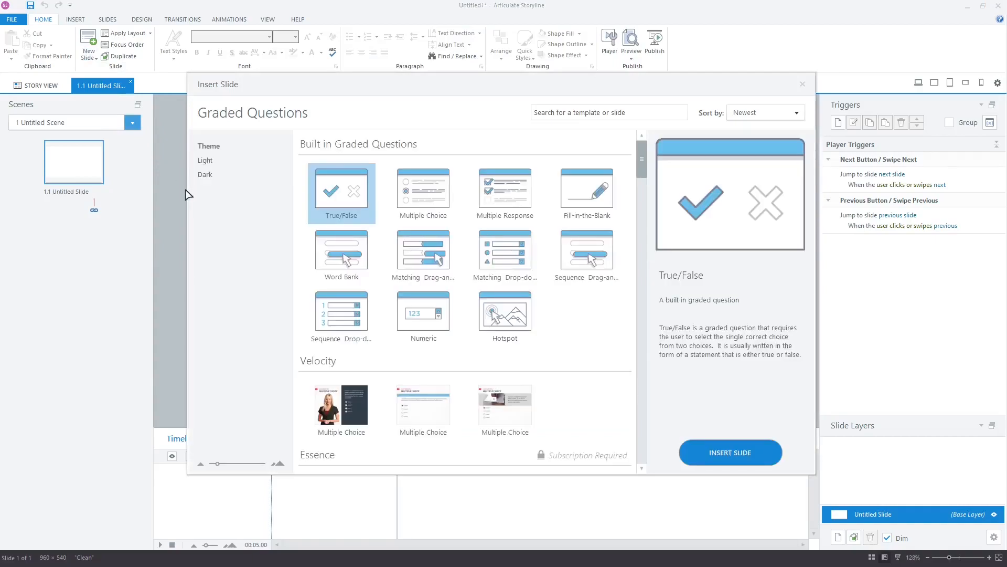
Insert a Multiple Choice graded question slide after the first slide
left_click(423, 187)
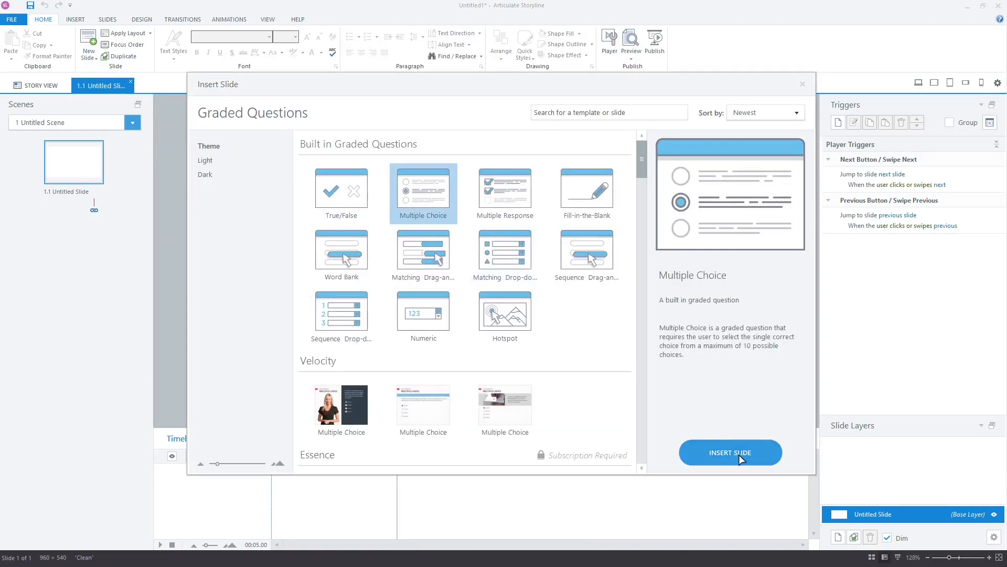
left_click(730, 452)
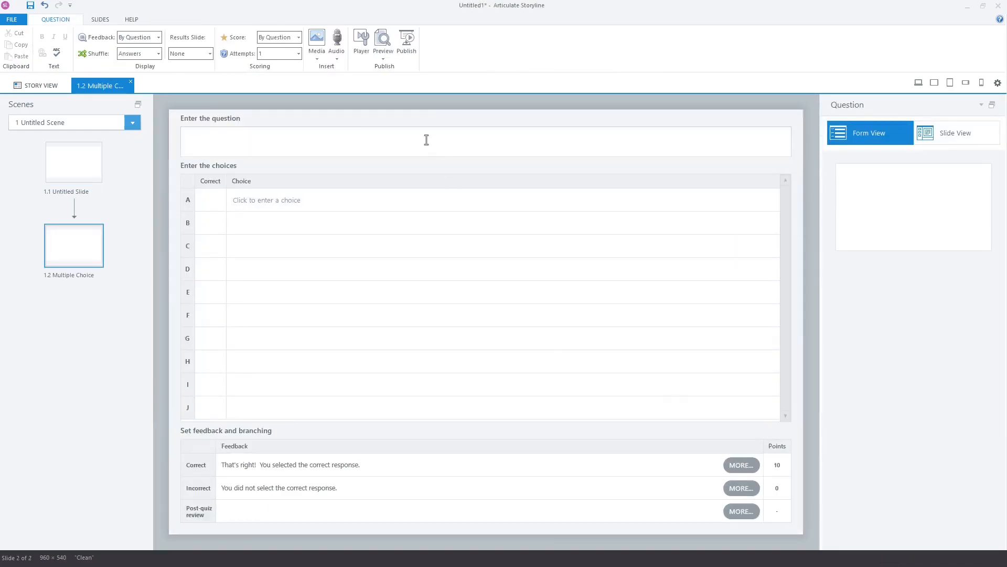
Enter the question 'What is your age?' with choices Below 50 Years and Above 50 Years
type("What is your age?")
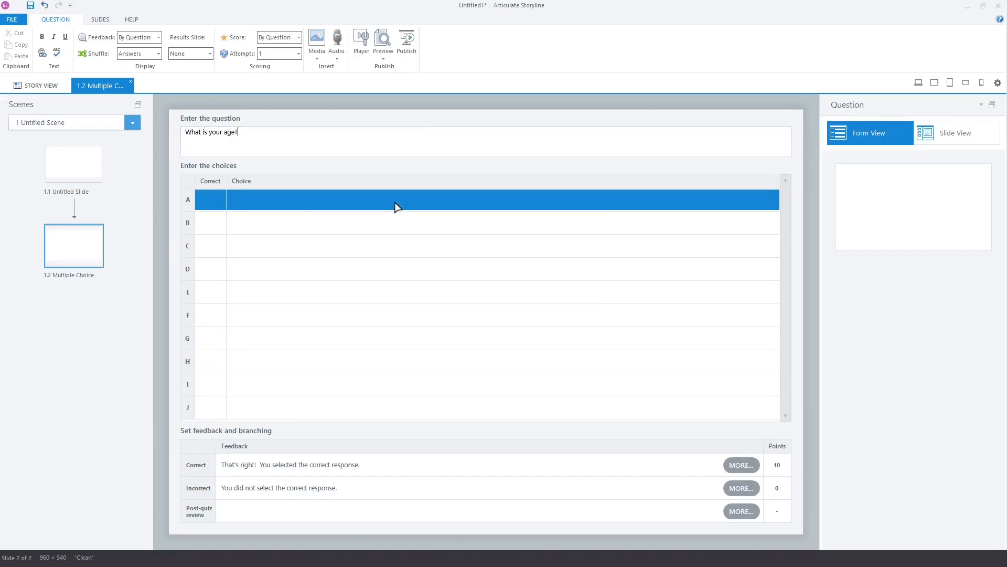
type("Below 50 Years")
left_click(502, 223)
type("Above 50 Years")
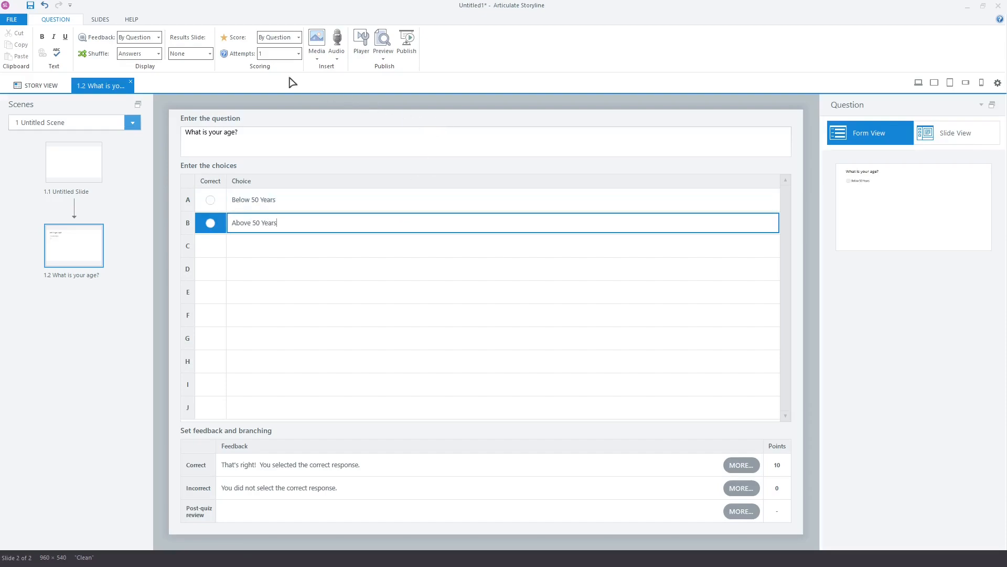
Set Feedback to None and Score By Choice: Below 50 Years 10 points, Above 50 Years 100
left_click(159, 37)
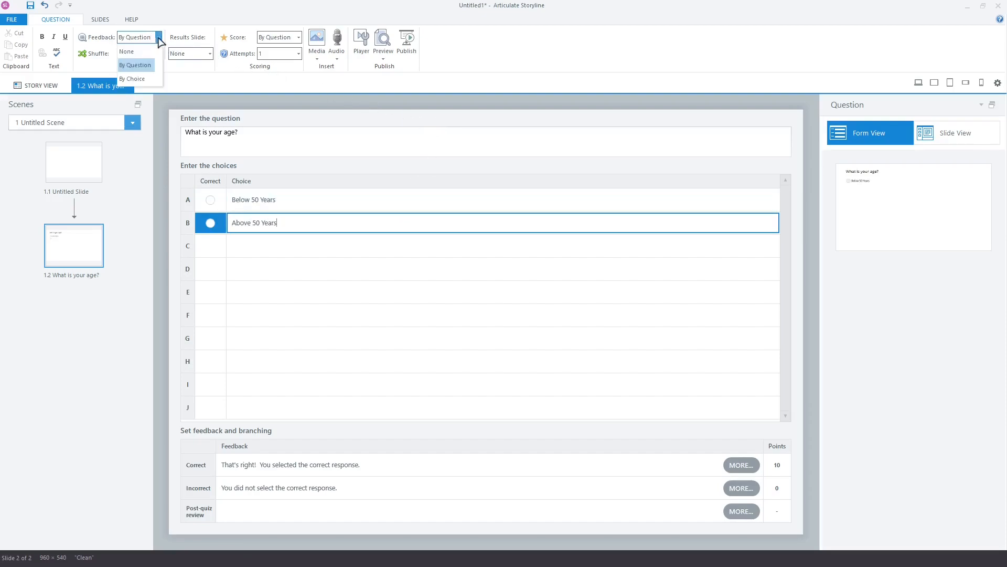
left_click(126, 51)
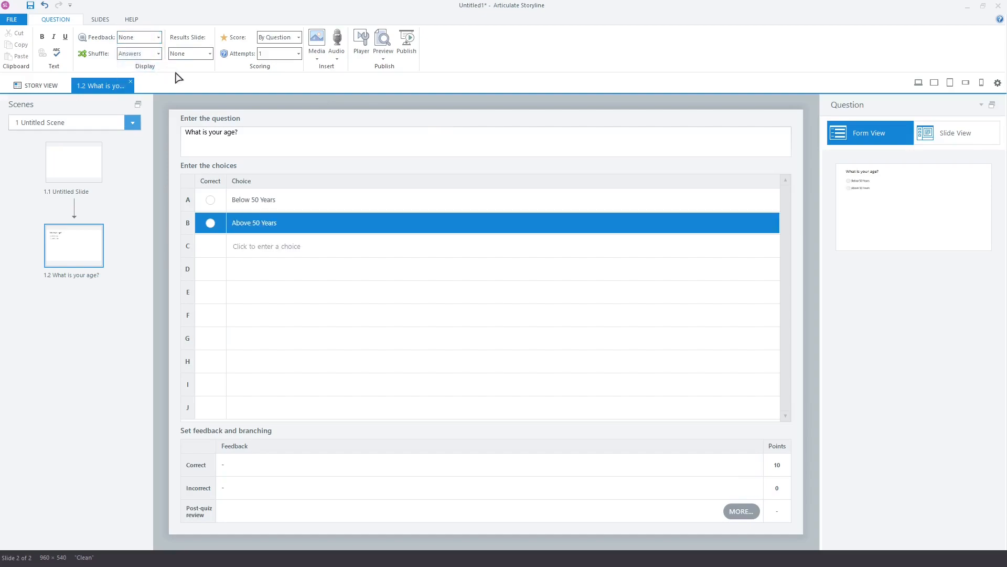
mouse_move(294, 441)
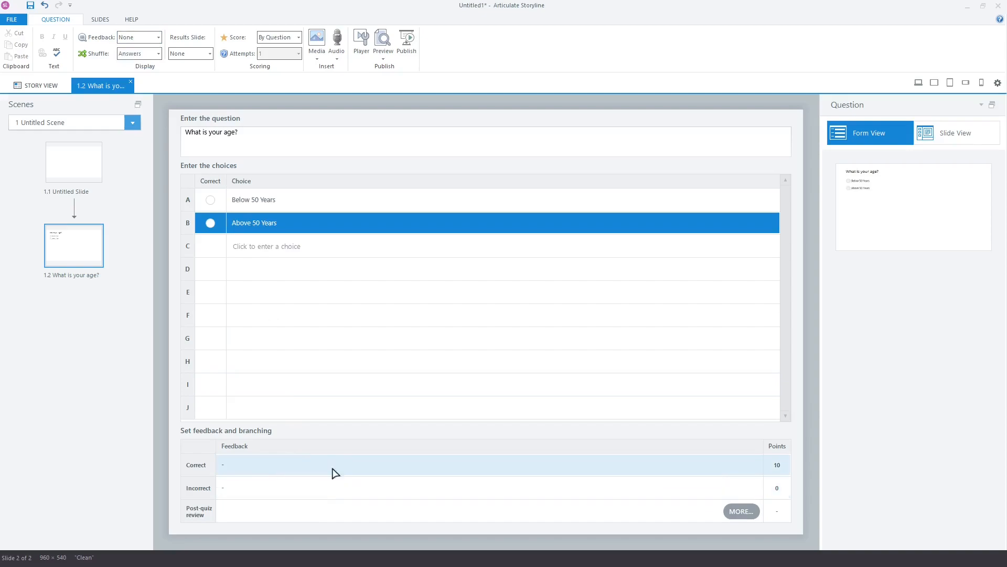
mouse_move(252, 173)
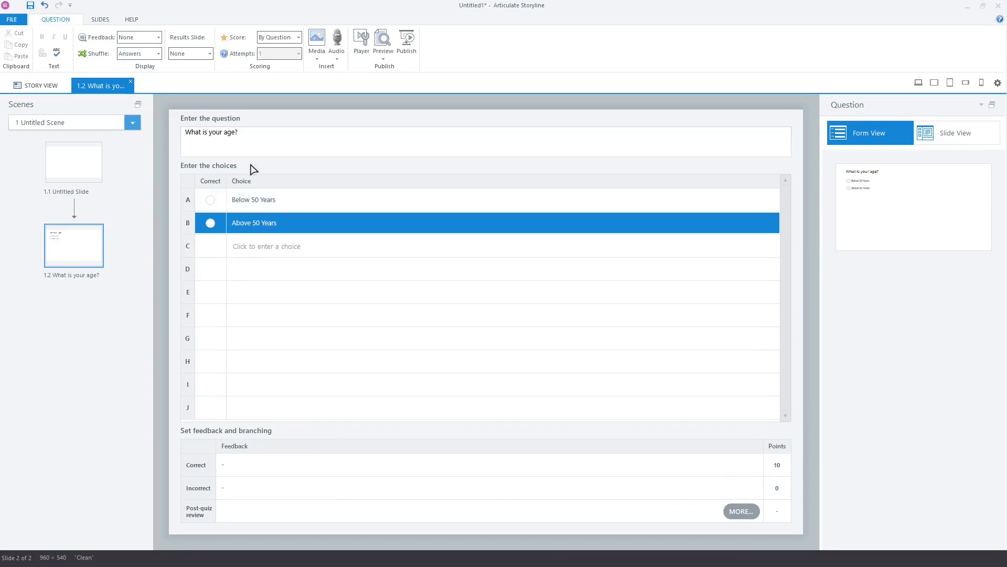
left_click(297, 37)
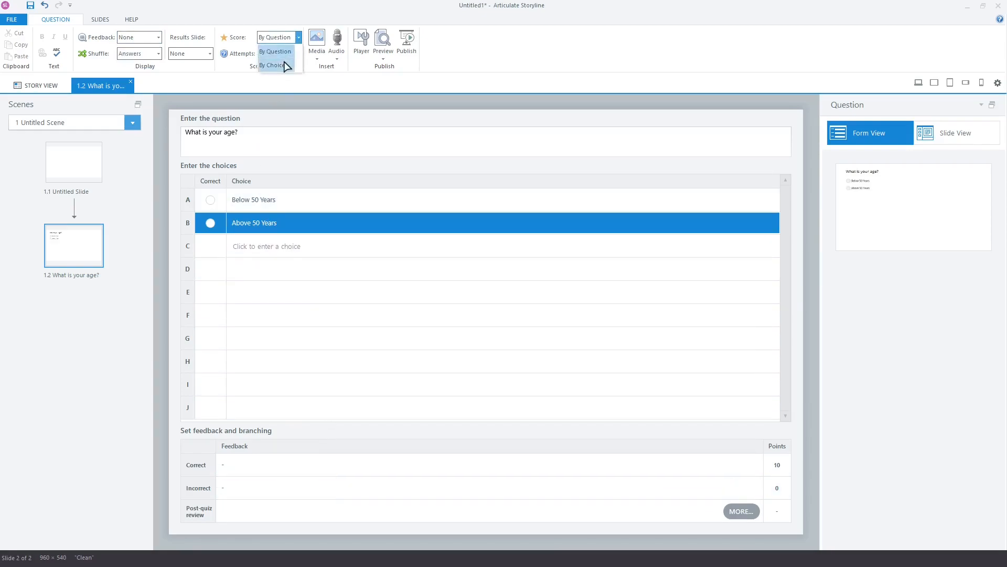
left_click(272, 65)
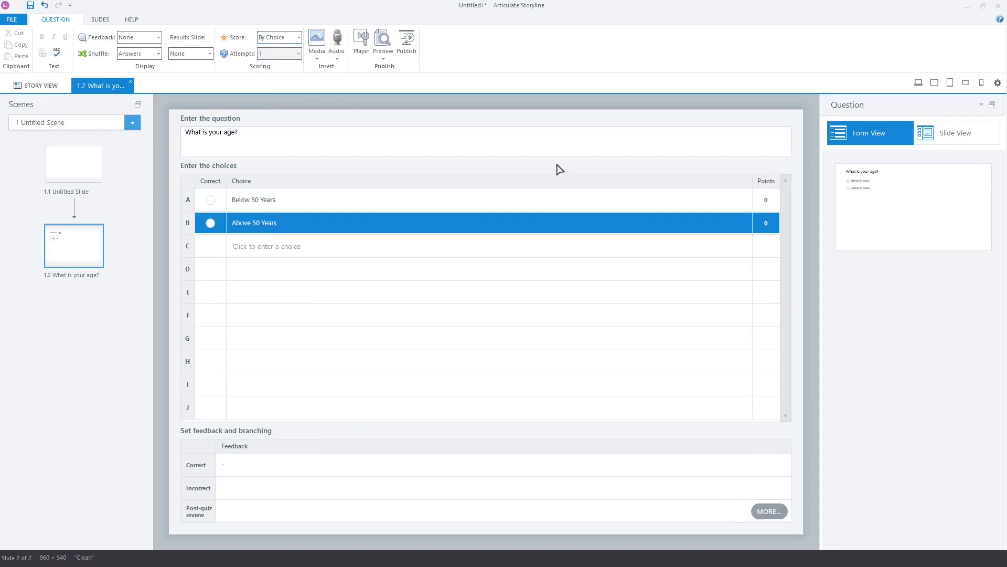
mouse_move(775, 194)
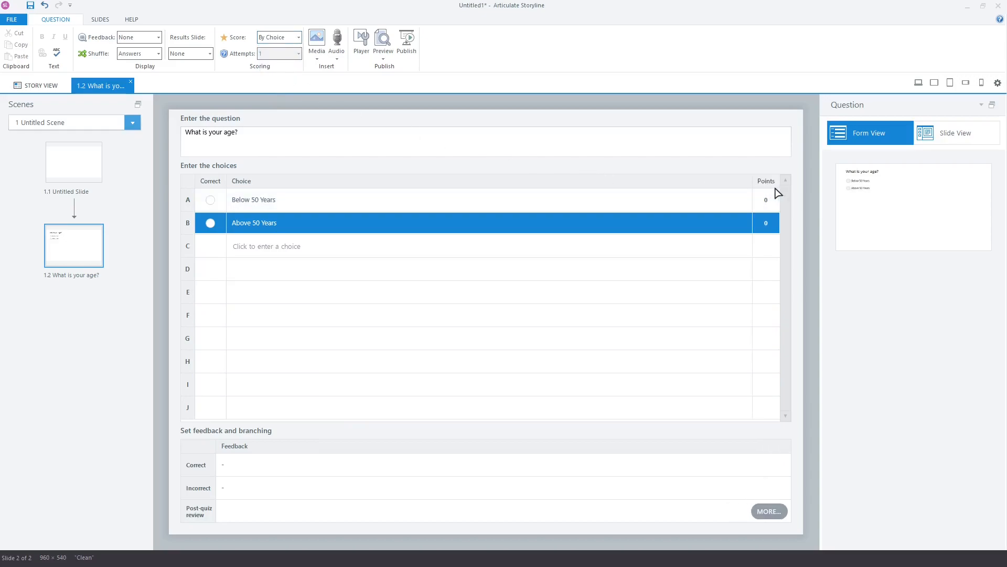
left_click(765, 200)
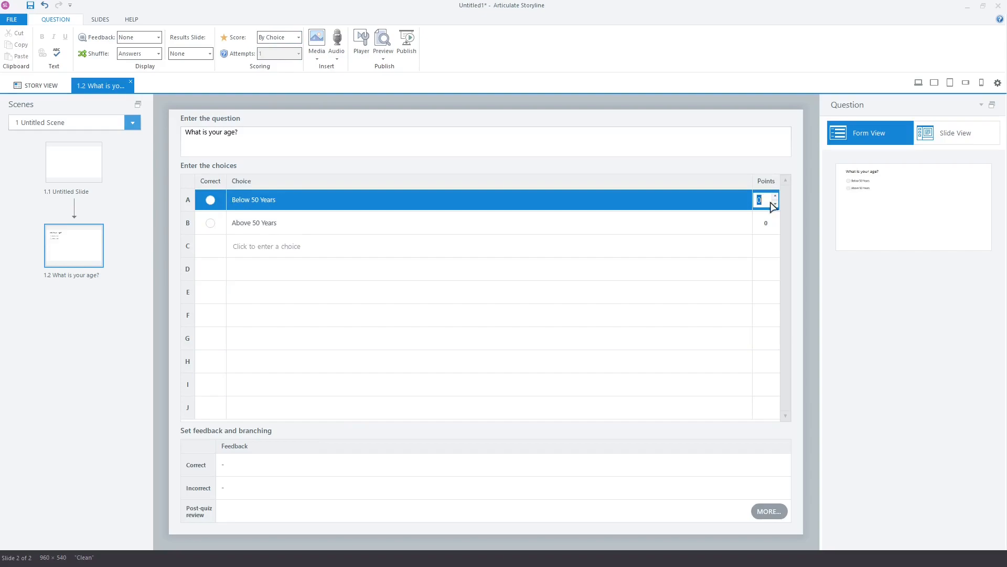
type("10")
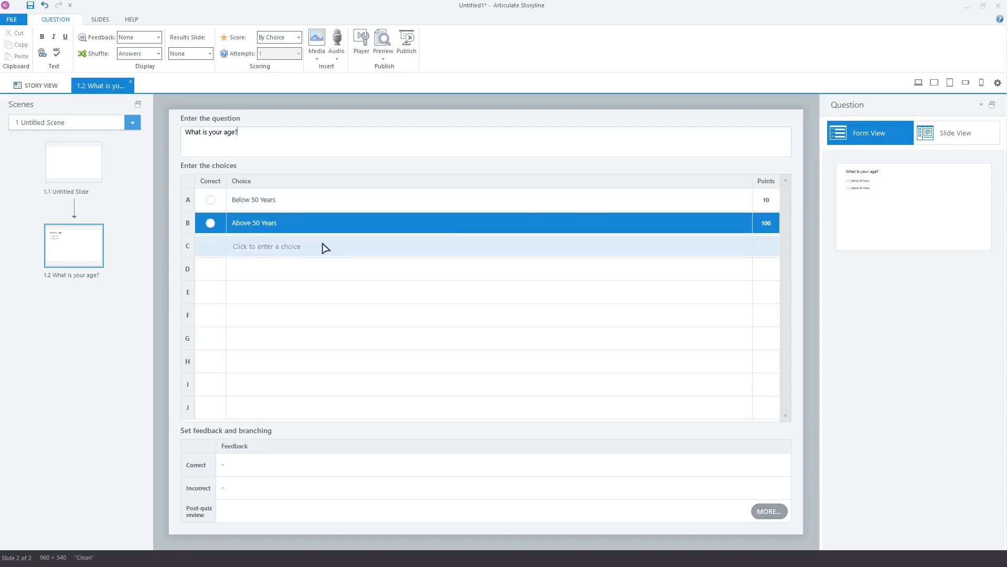
Duplicate the age slide as 'What is your gender?' with Male and Female choices
right_click(73, 244)
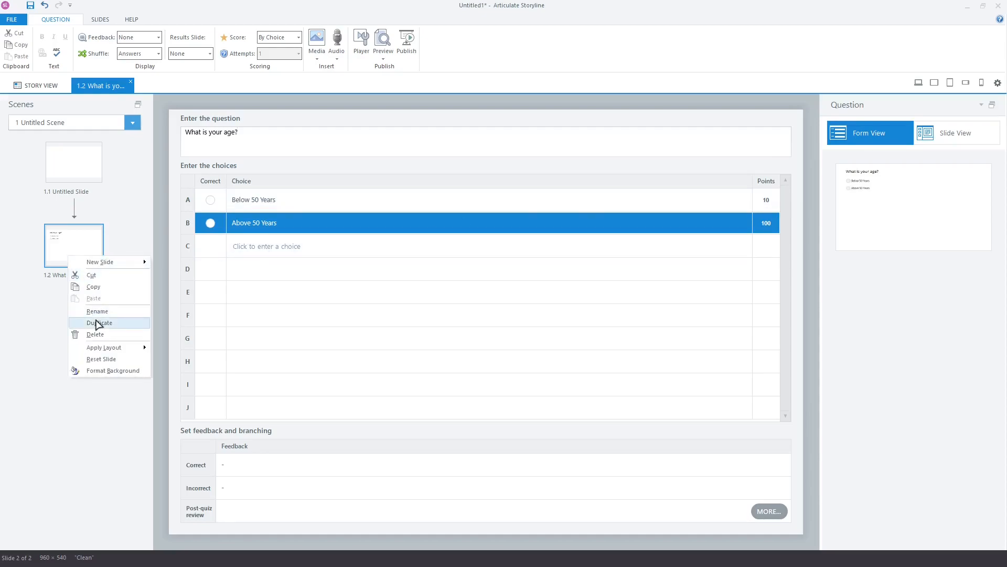
left_click(99, 322)
type("nder")
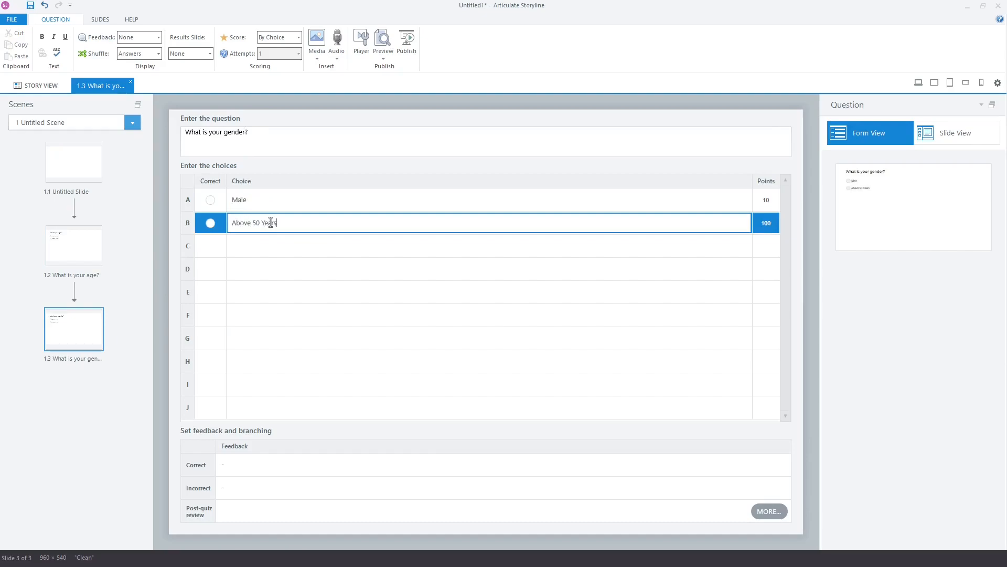
type("Female")
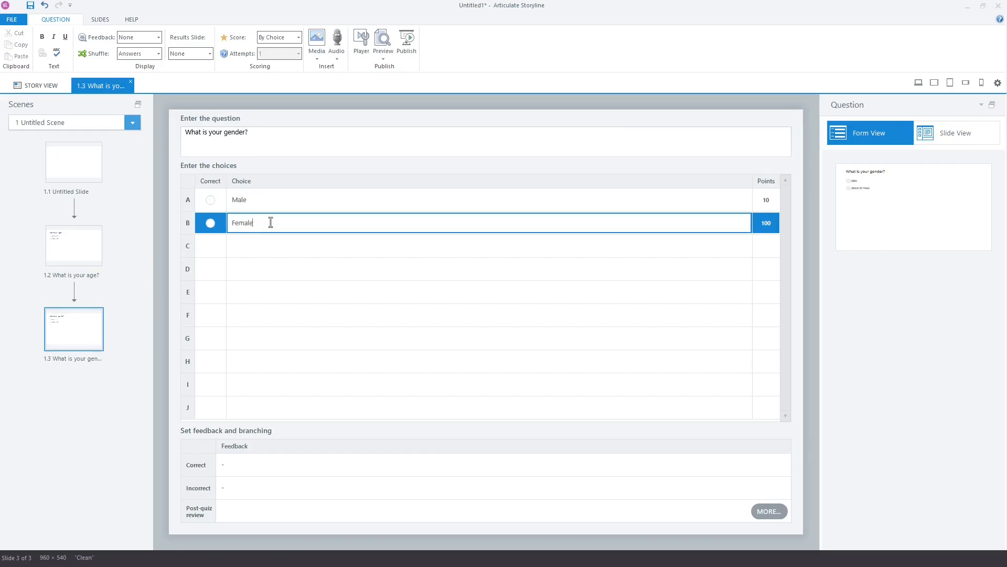
Score Male at 20 points and Female at 200, then show Story View
left_click(764, 200)
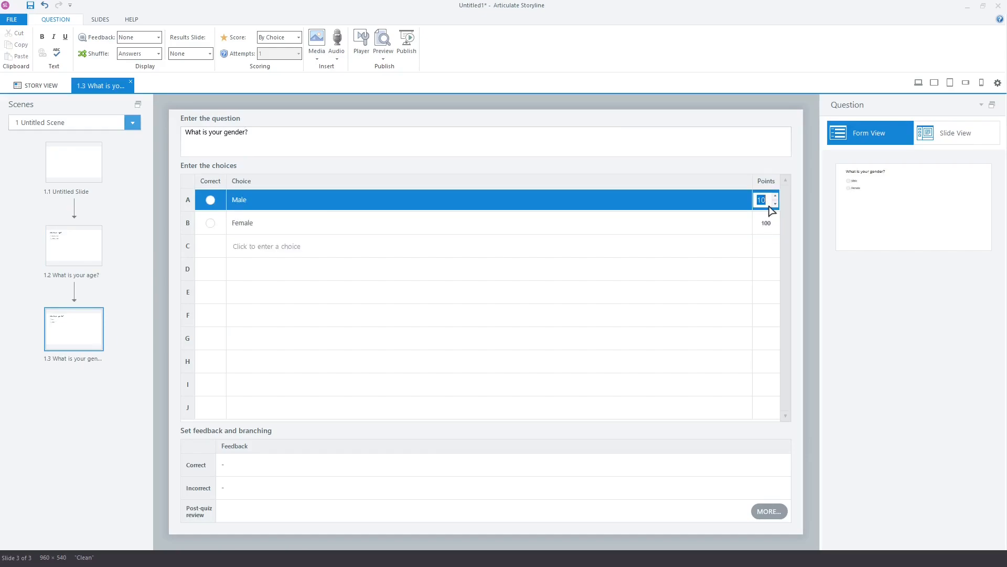
type("2")
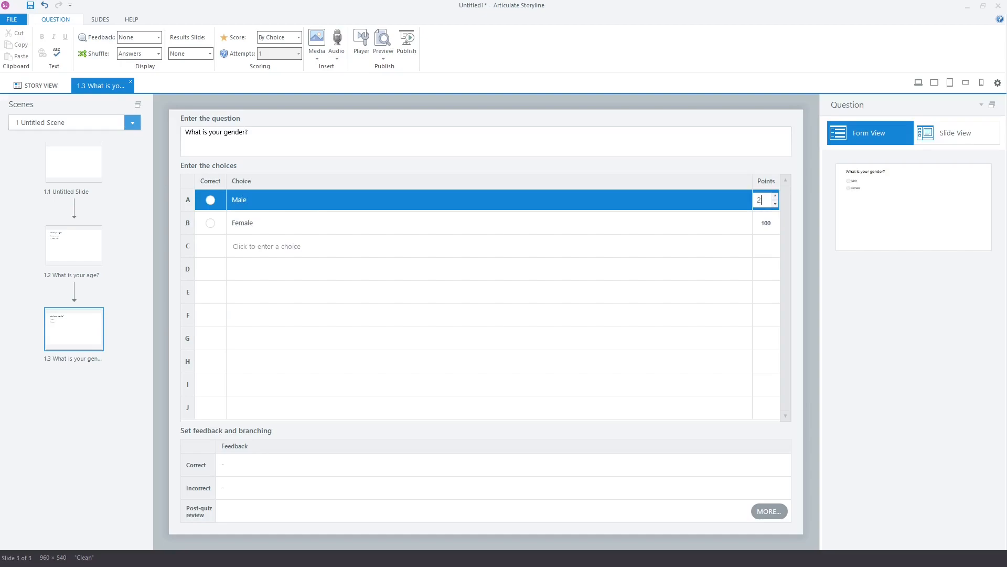
left_click(764, 223)
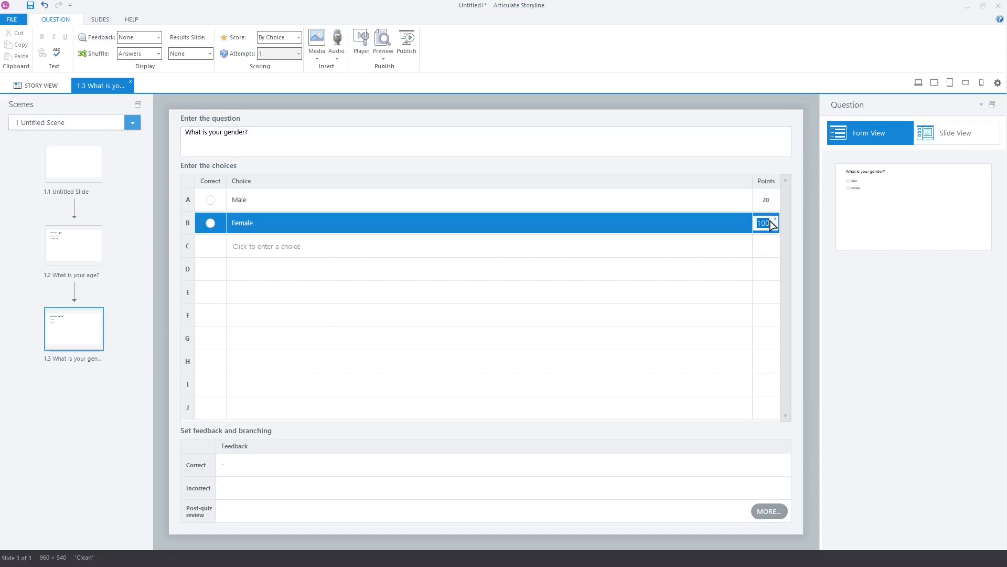
type("200")
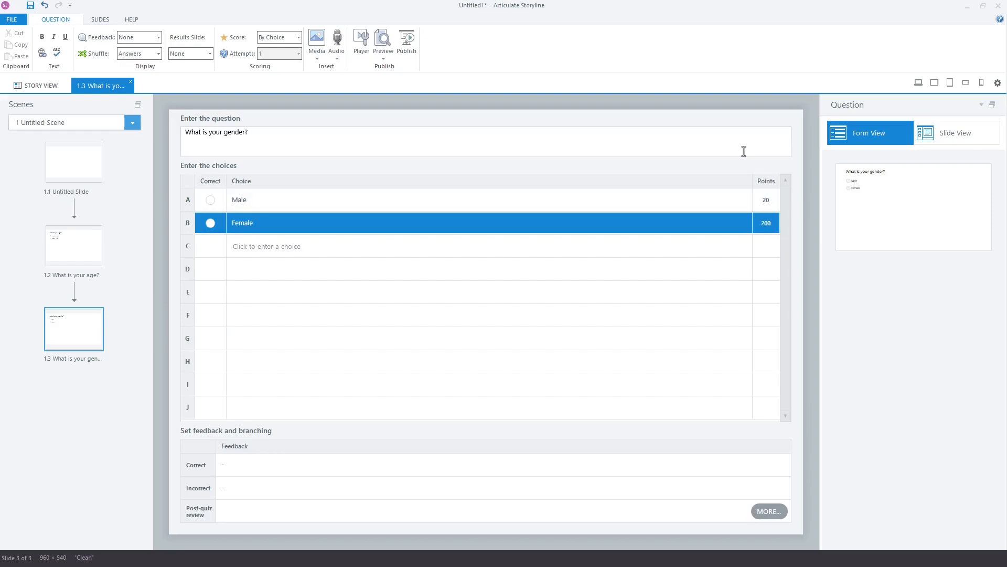
left_click(40, 85)
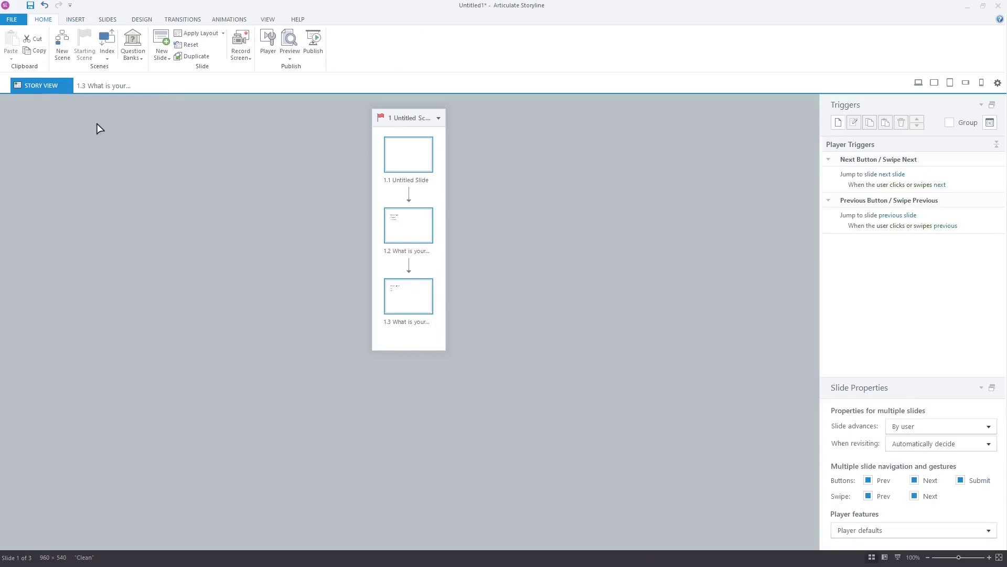
Add scenes named Below 50 Male, Below 50 Female, Above 50 Male and Above 50 Female
left_click(62, 41)
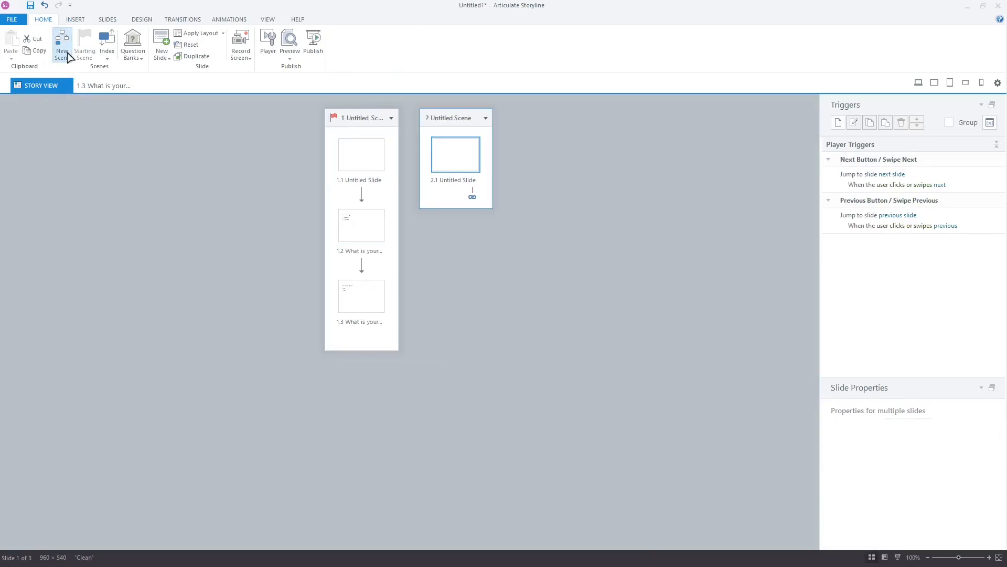
left_click(60, 42)
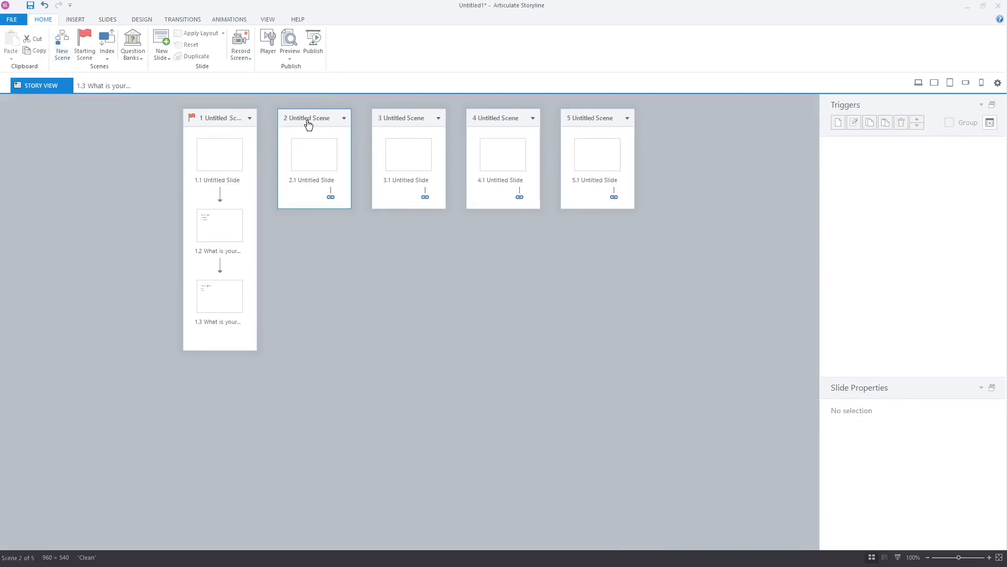
type("Below 50 Male")
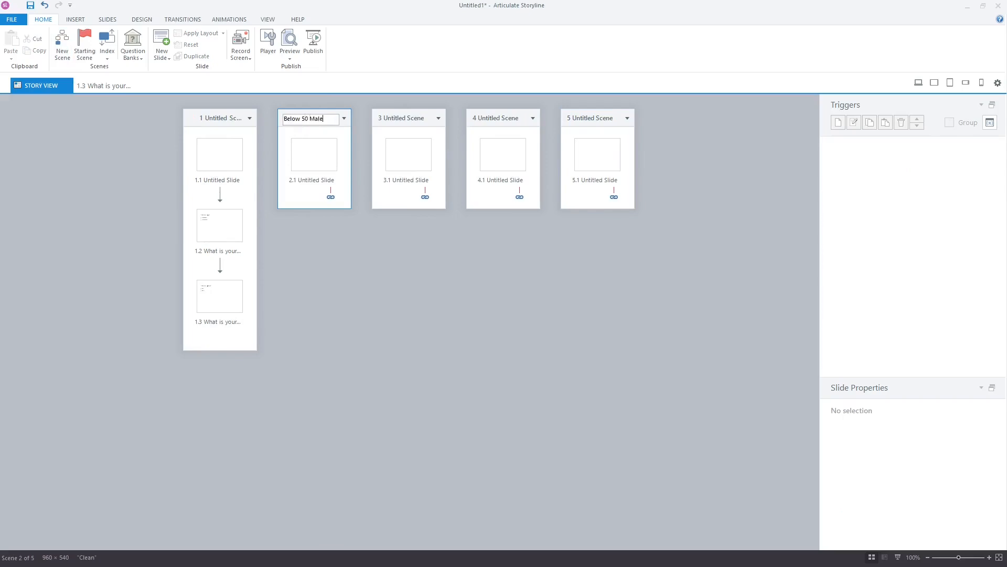
left_click(378, 222)
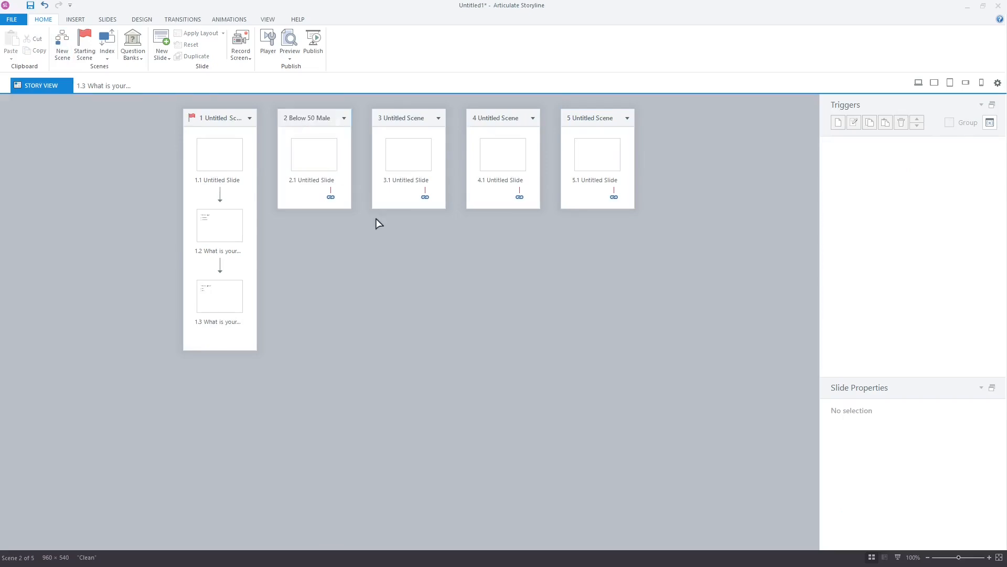
type("Belo")
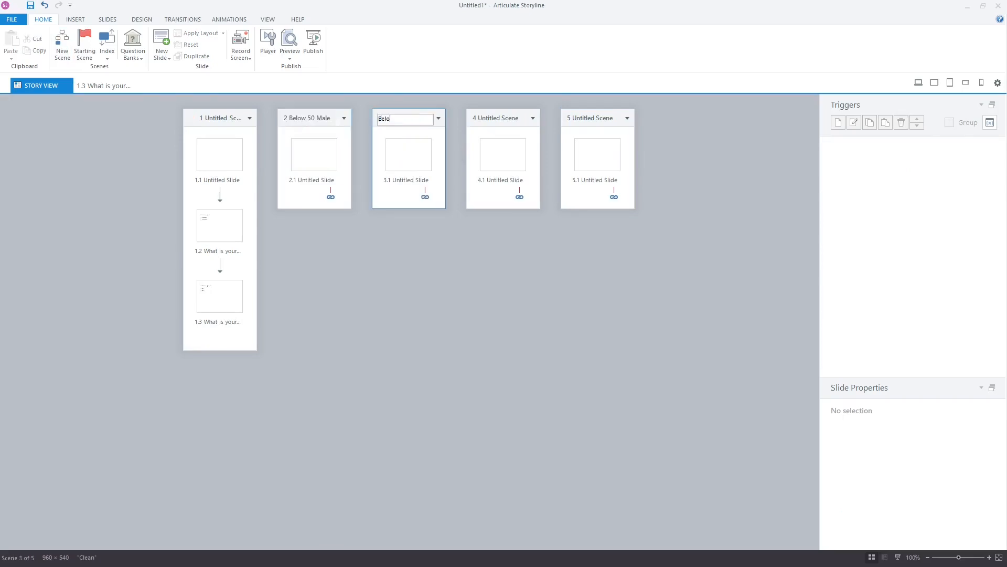
left_click(450, 255)
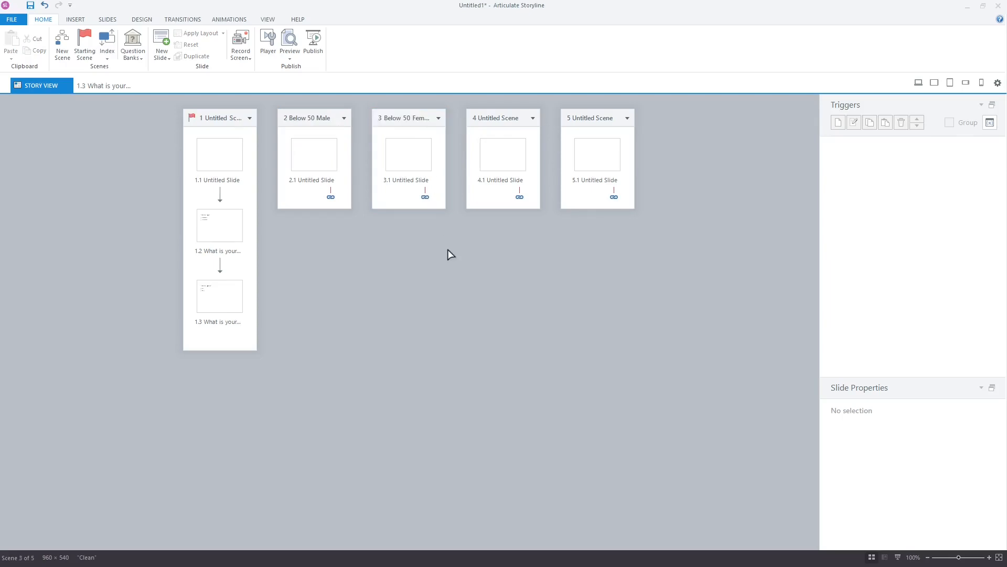
type("Above 50 Fem...")
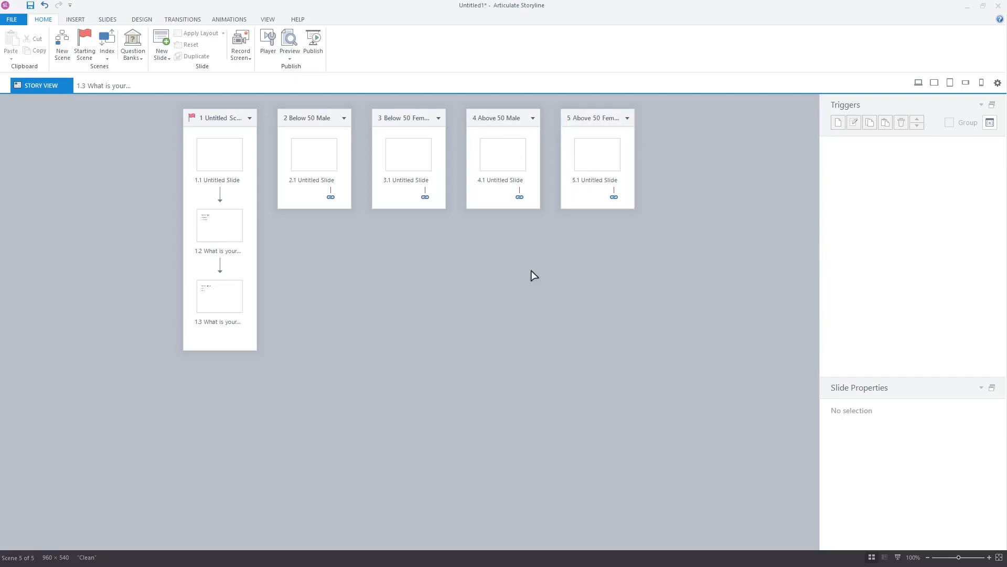
double_click(314, 154)
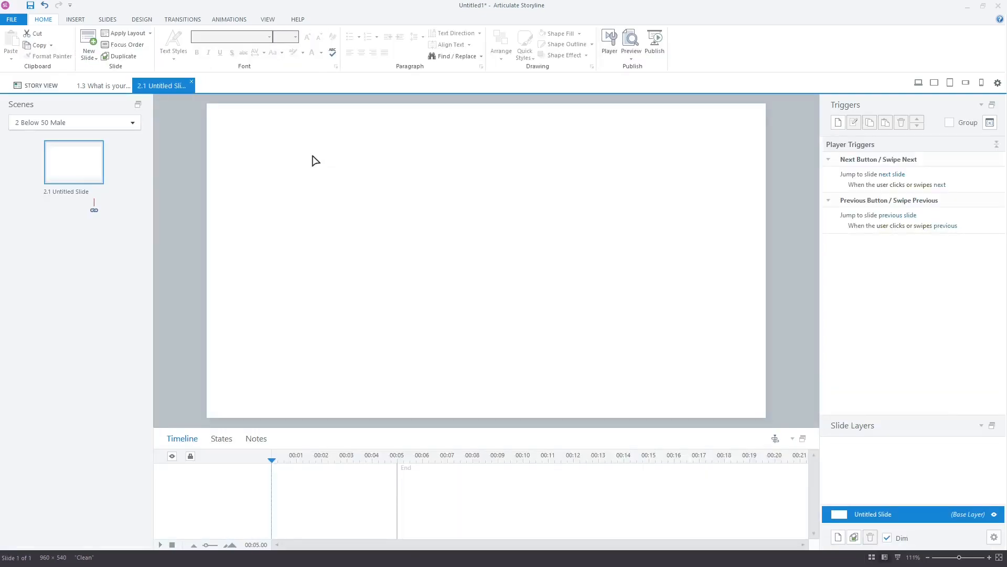
mouse_move(166, 131)
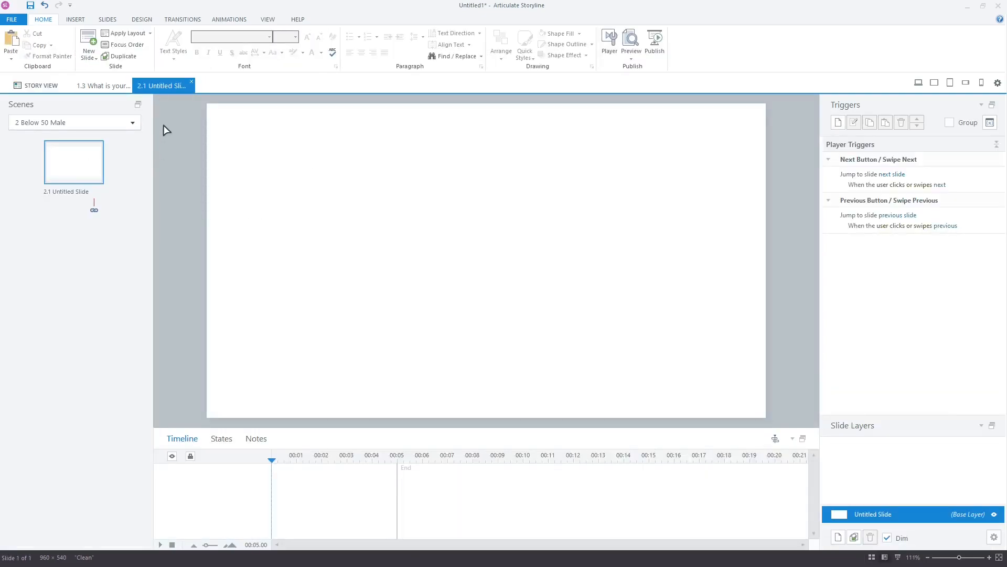
Add a bold, enlarged 'Below 50 Male Course' text box title to the scene slide
left_click(69, 19)
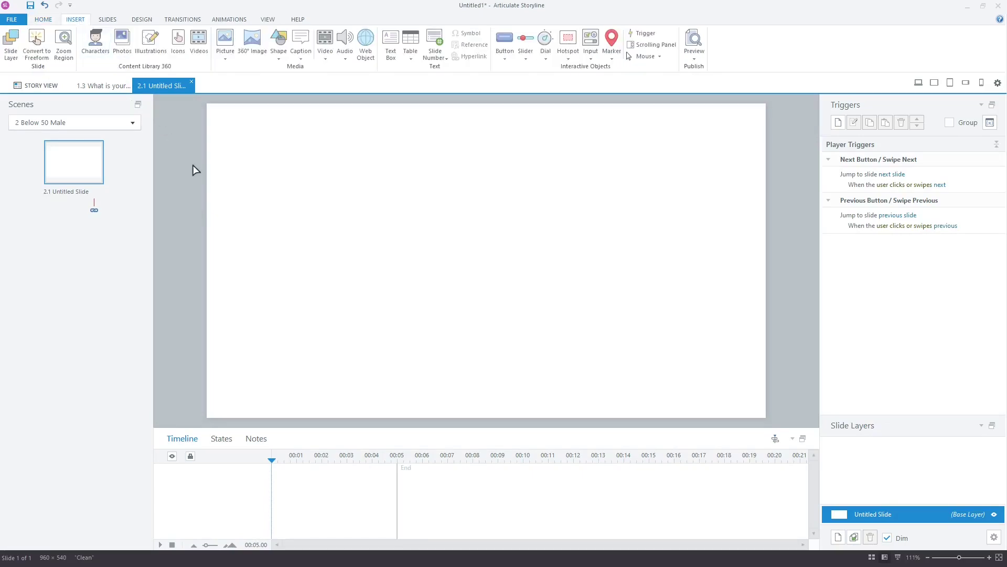
left_click(391, 41)
type("Below 50")
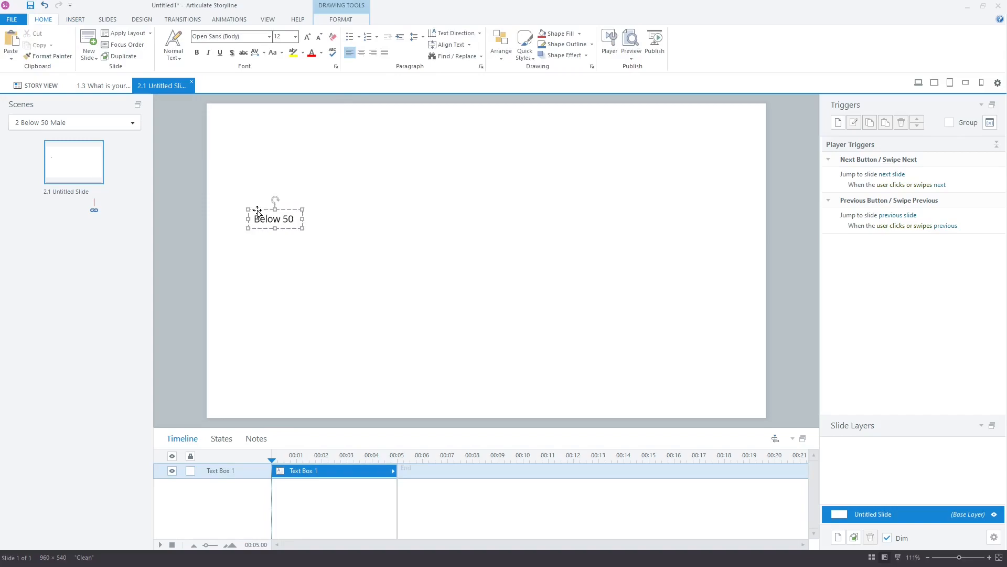
type("Male Course")
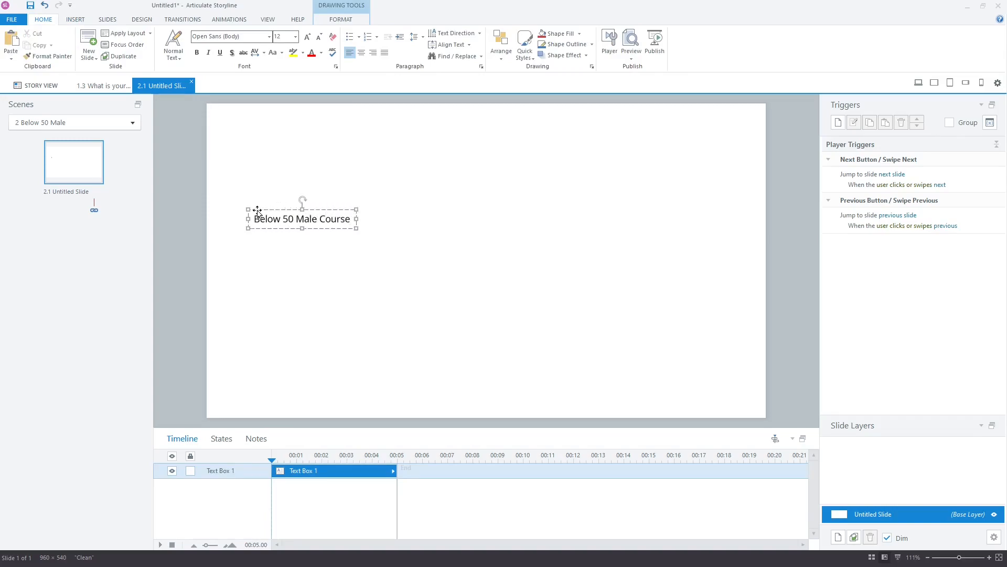
left_click(306, 37)
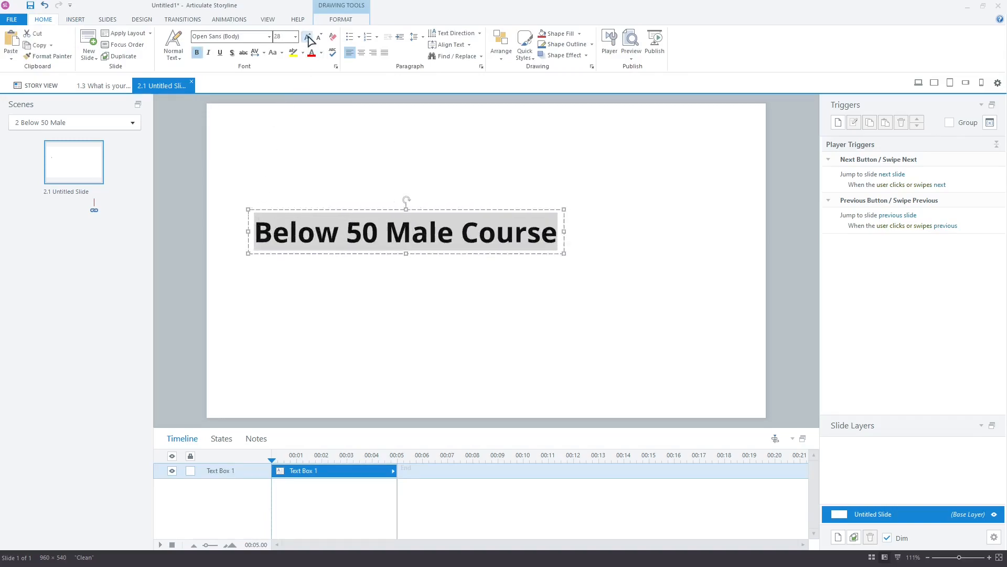
left_click(308, 38)
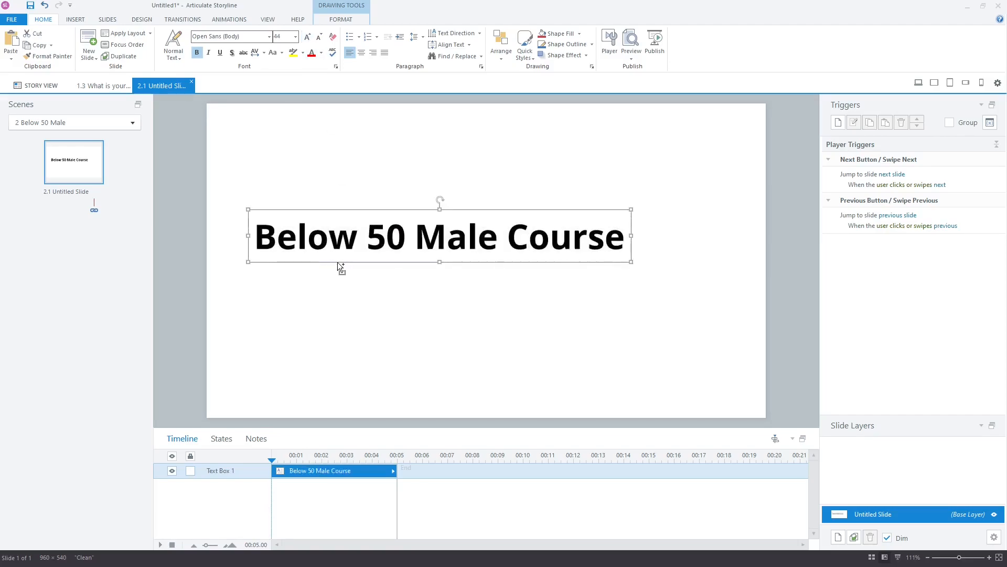
Reword the copied titles for the other scenes, such as 'Above 50 Female Course'
left_click(132, 122)
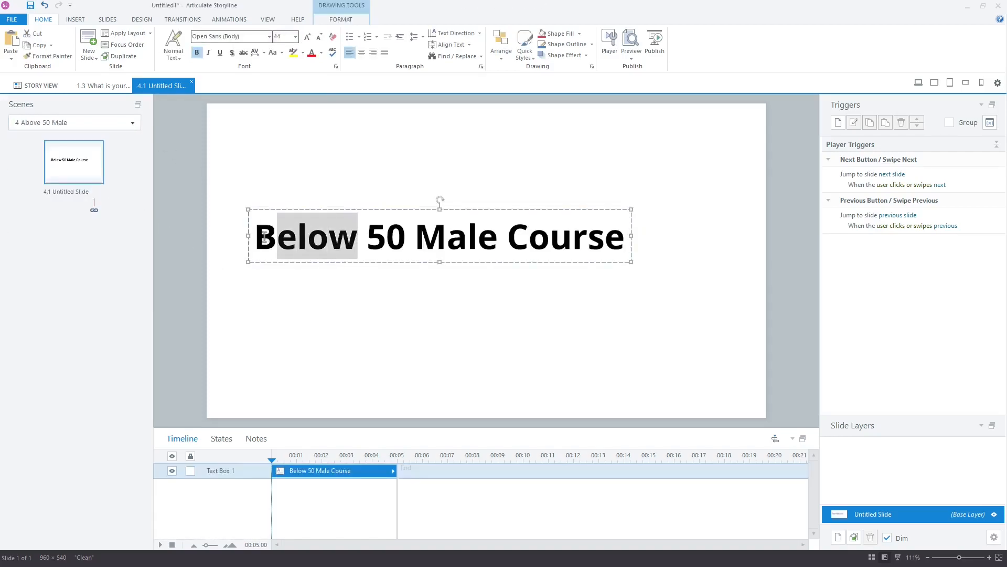
type("Above")
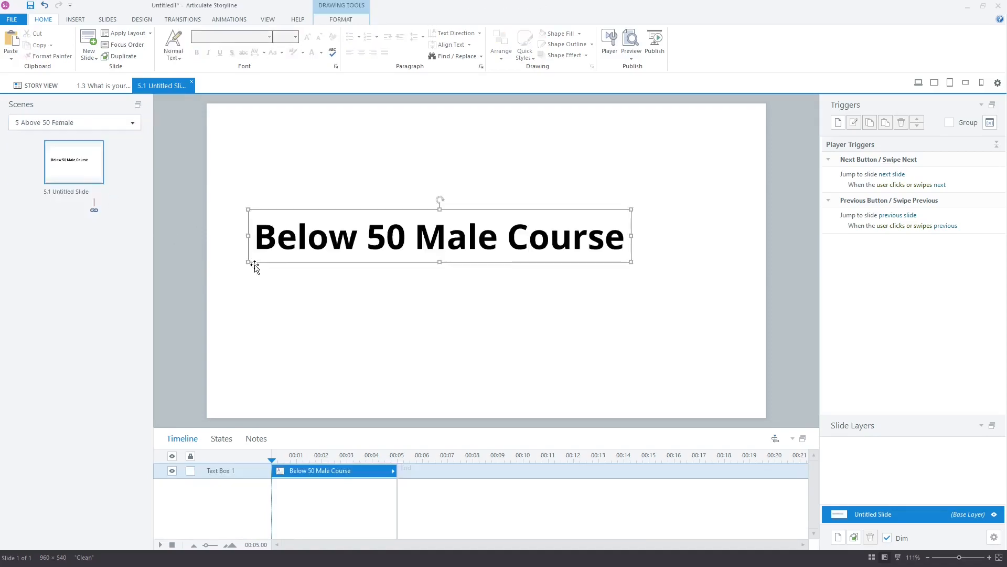
type("Above")
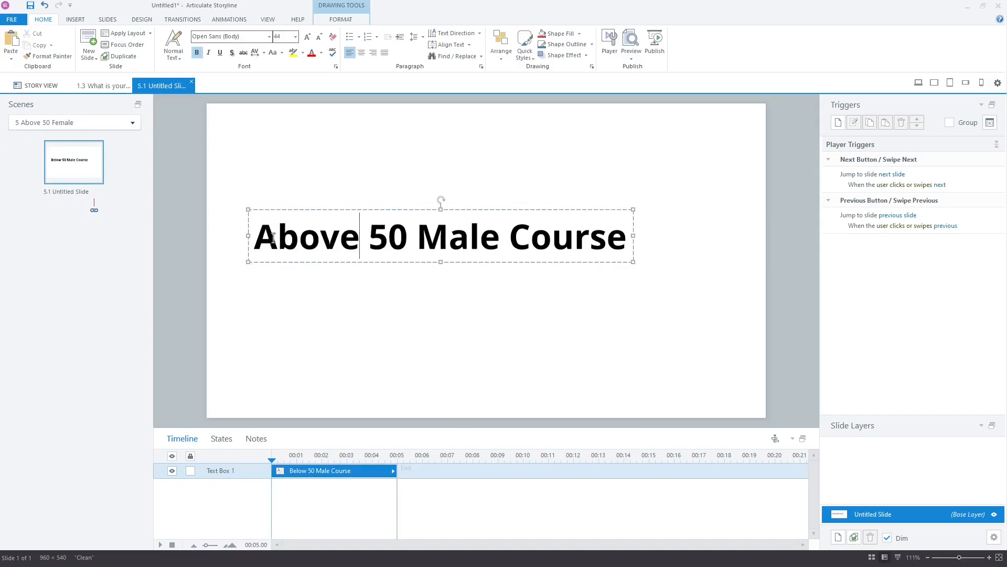
type("Female")
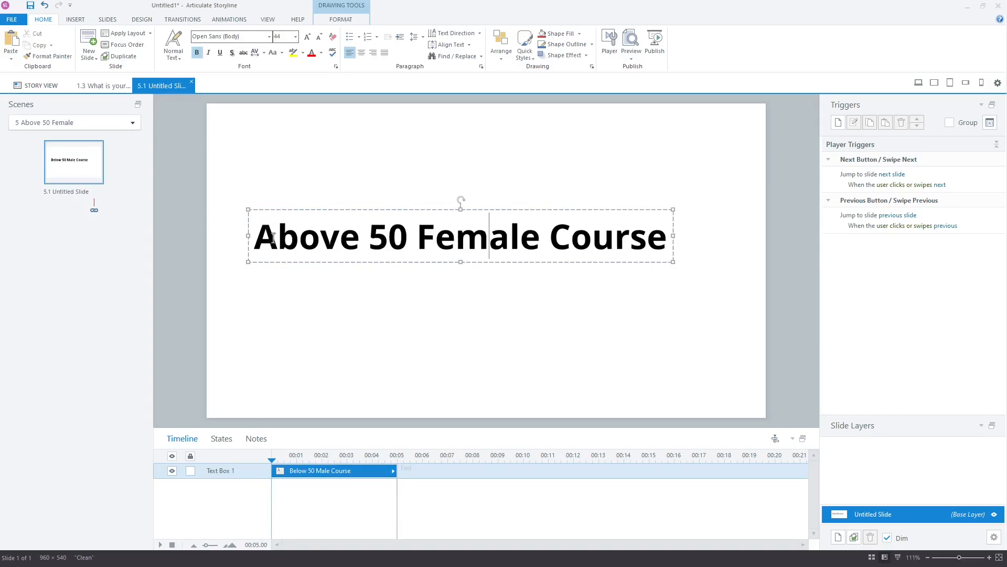
left_click(295, 349)
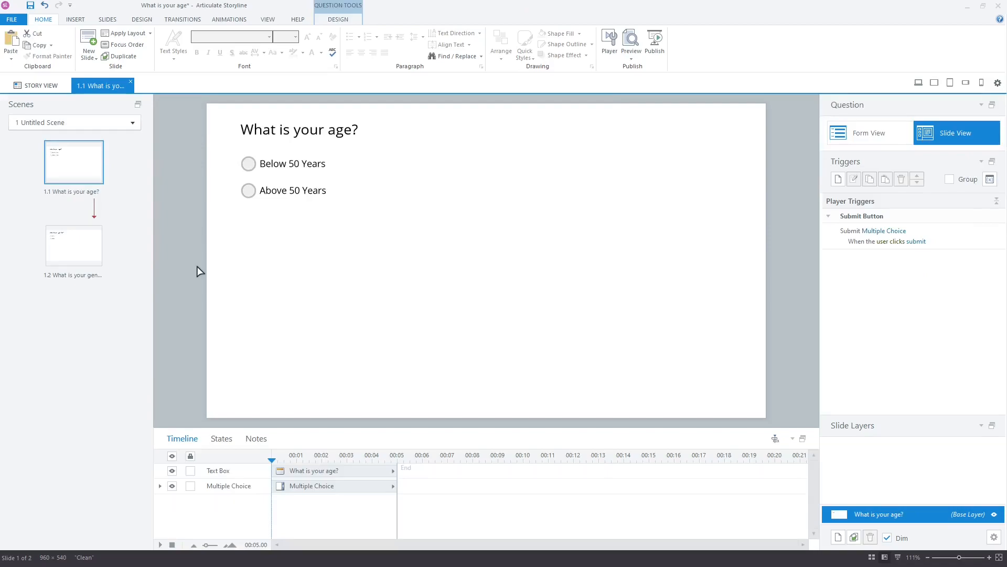
Insert a Graded Results slide after the gender question slide 1.2
left_click(73, 245)
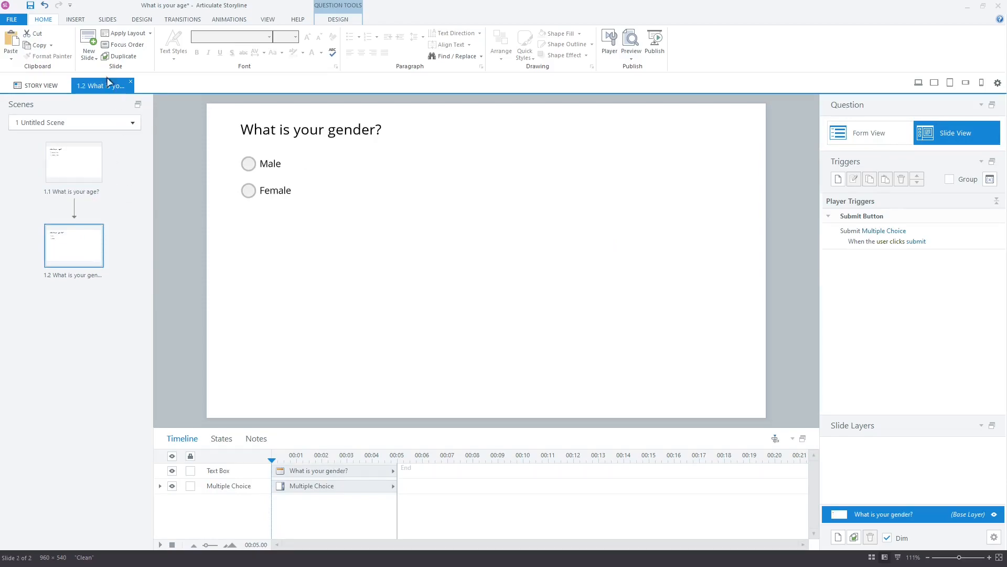
left_click(87, 46)
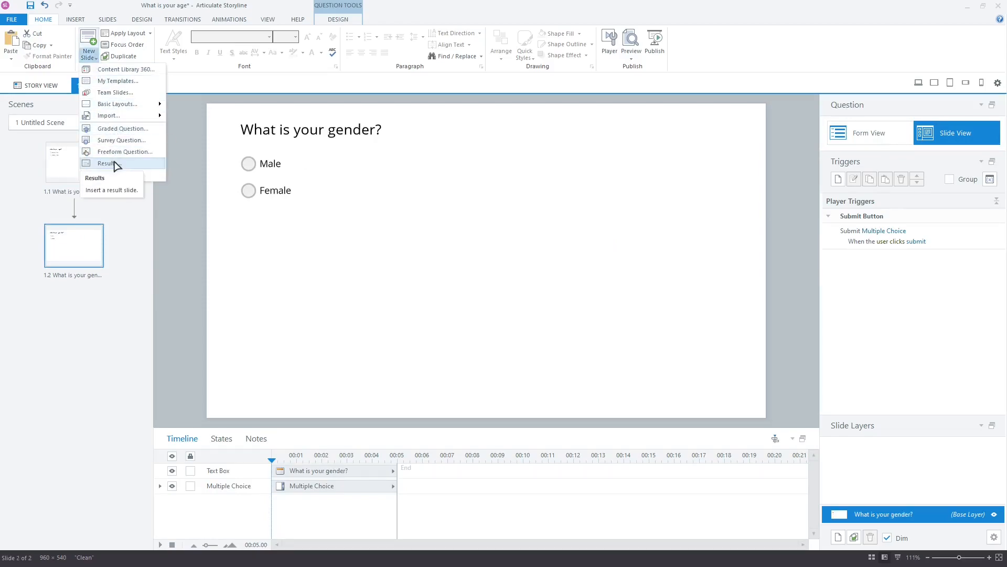
left_click(105, 163)
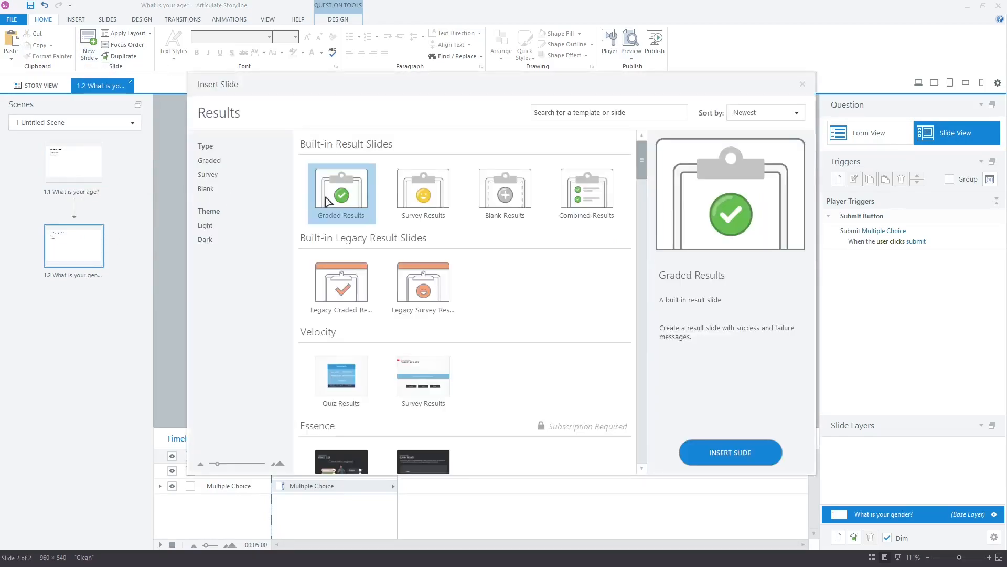
left_click(730, 452)
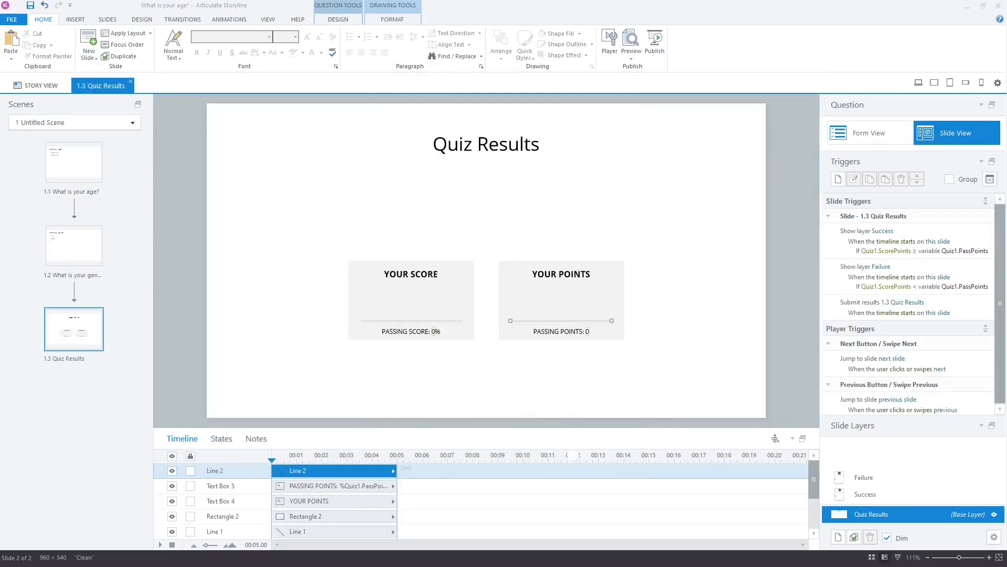
left_click(864, 477)
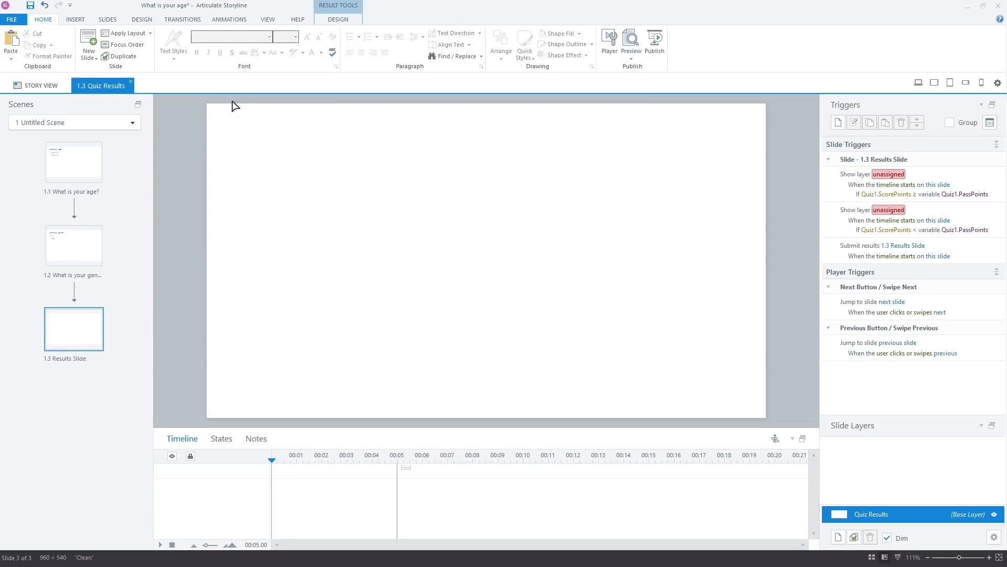
mouse_move(363, 189)
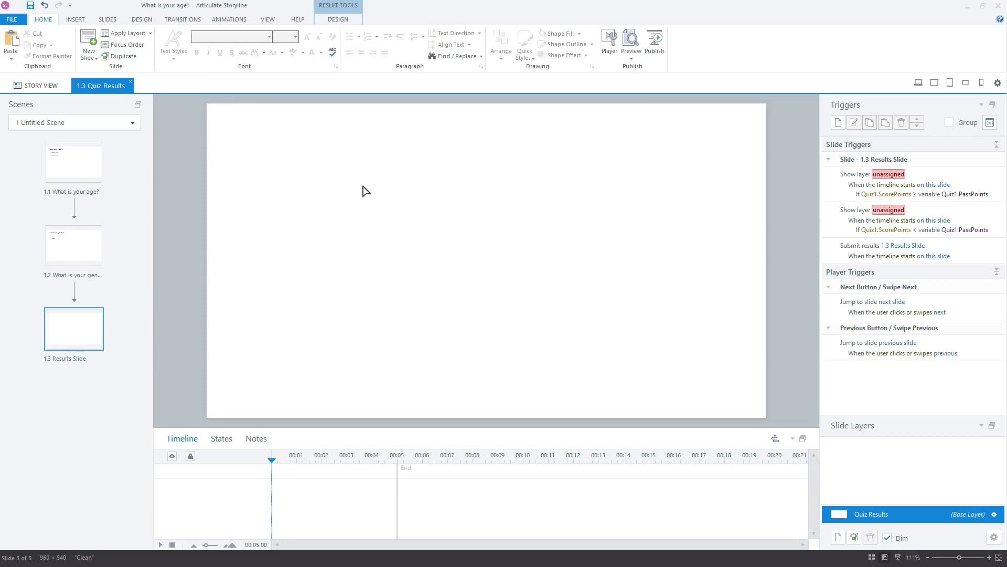
mouse_move(875, 201)
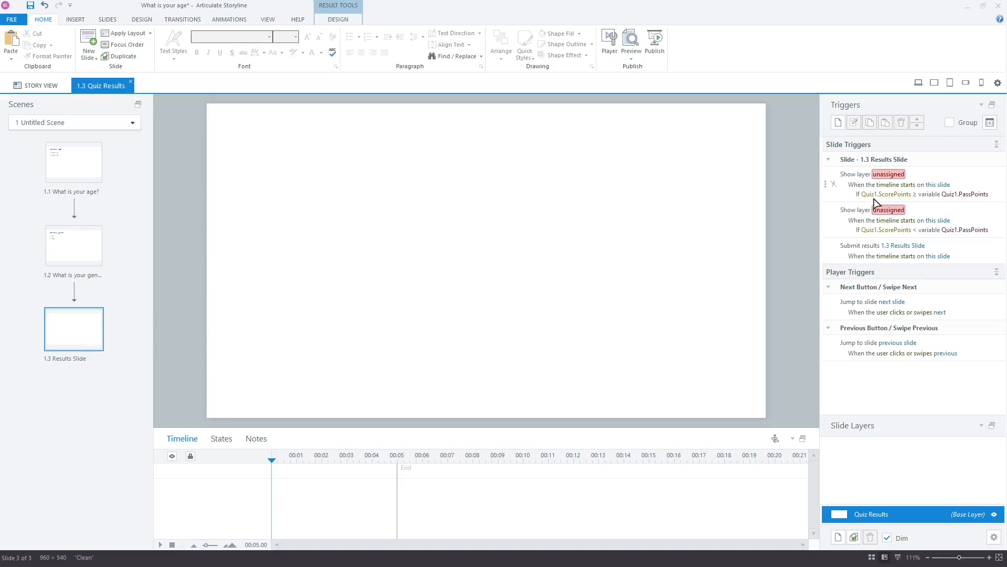
mouse_move(895, 200)
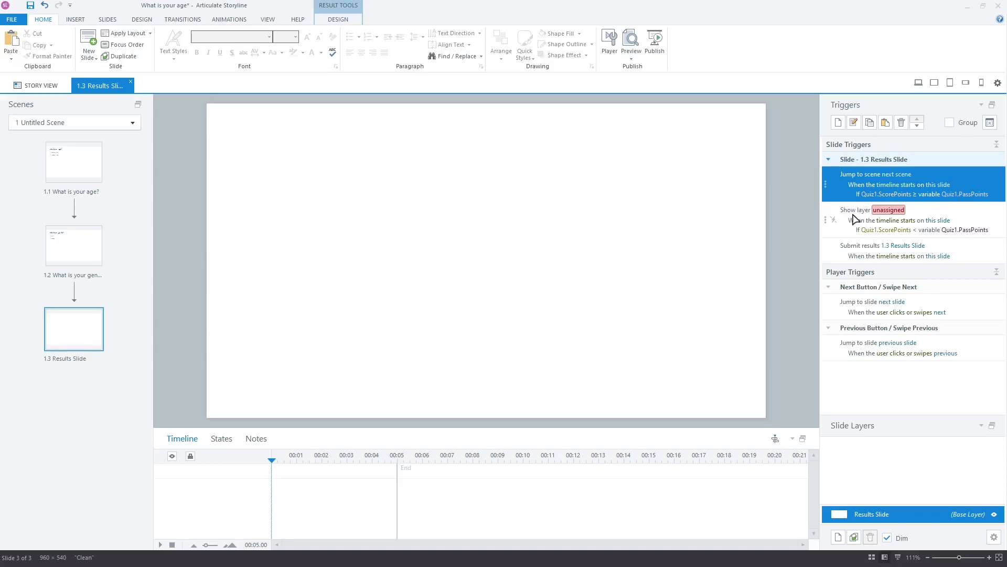
Make the trigger jump to scene 2 Below 50 Male when Quiz1.ScorePoints equals 30
left_click(899, 174)
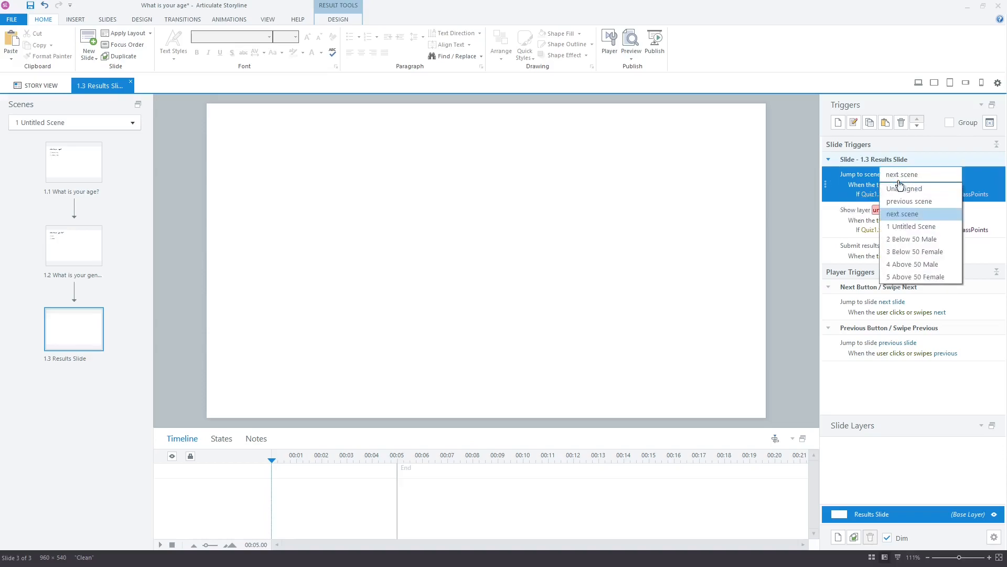
left_click(912, 239)
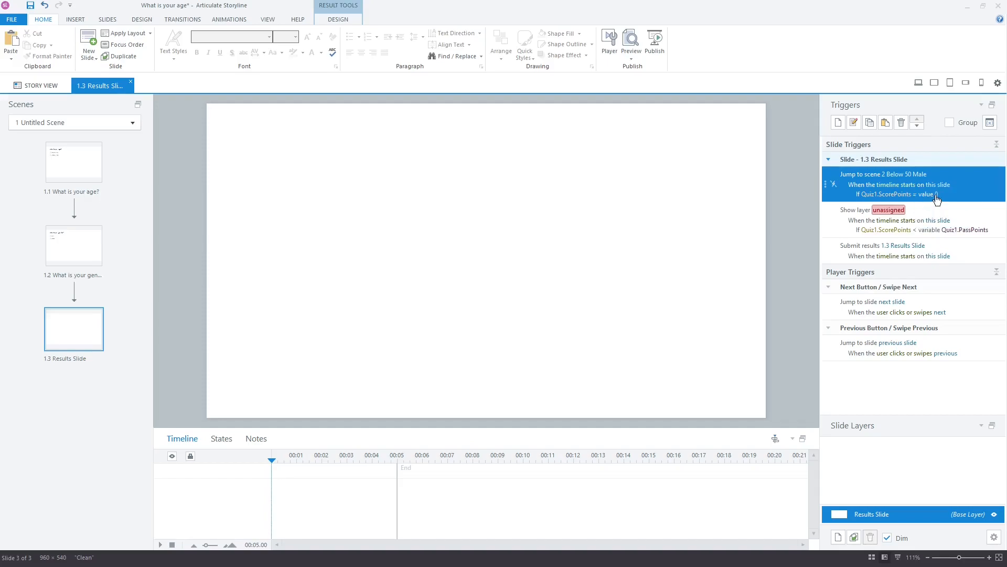
type("30")
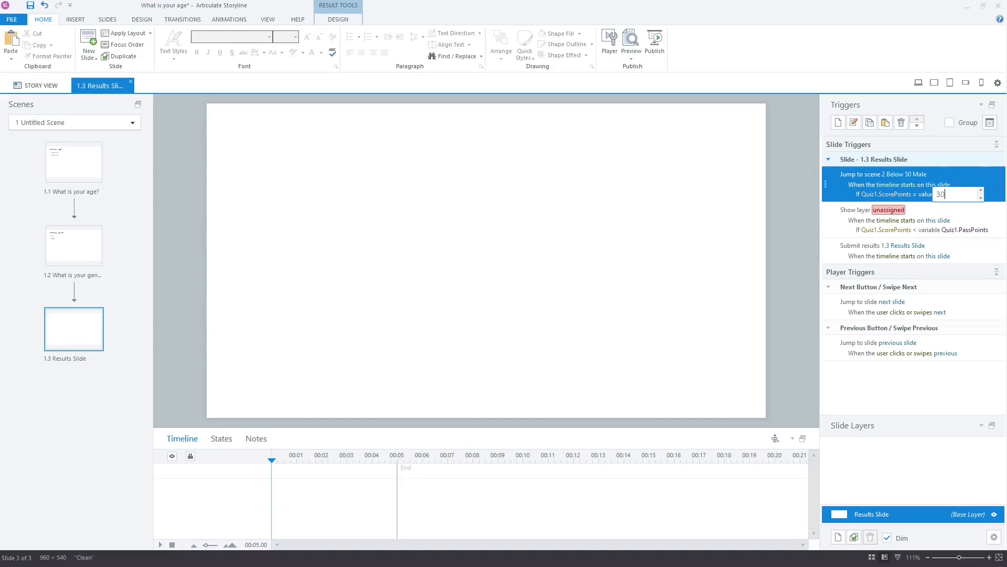
left_click(972, 182)
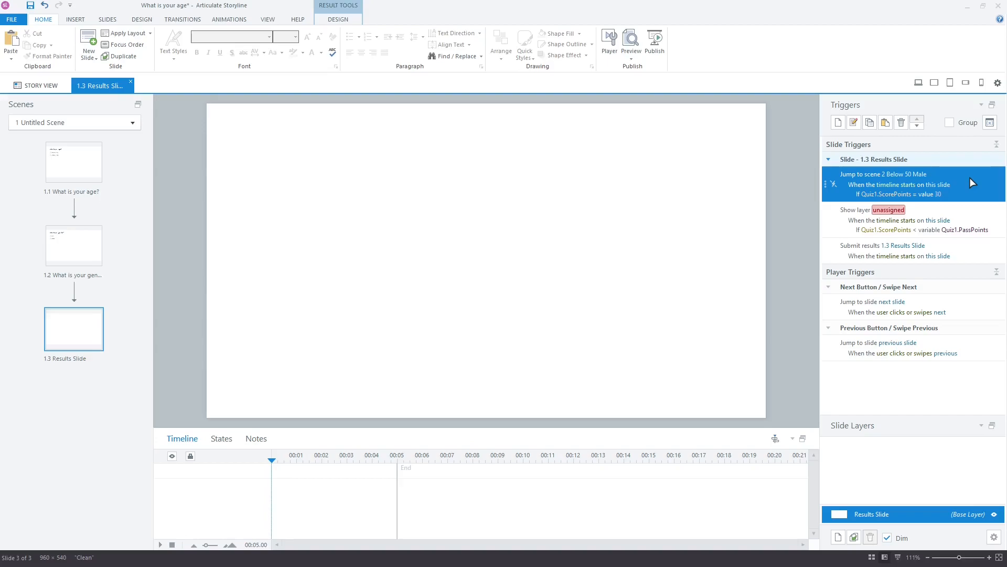
mouse_move(972, 183)
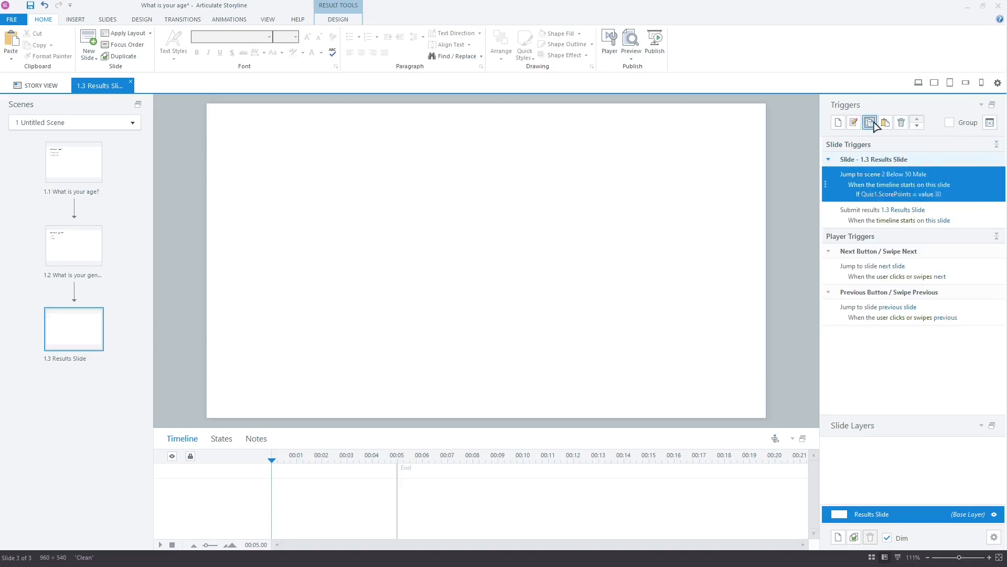
Copy the Jump to scene trigger for pasting as additional score triggers
left_click(885, 122)
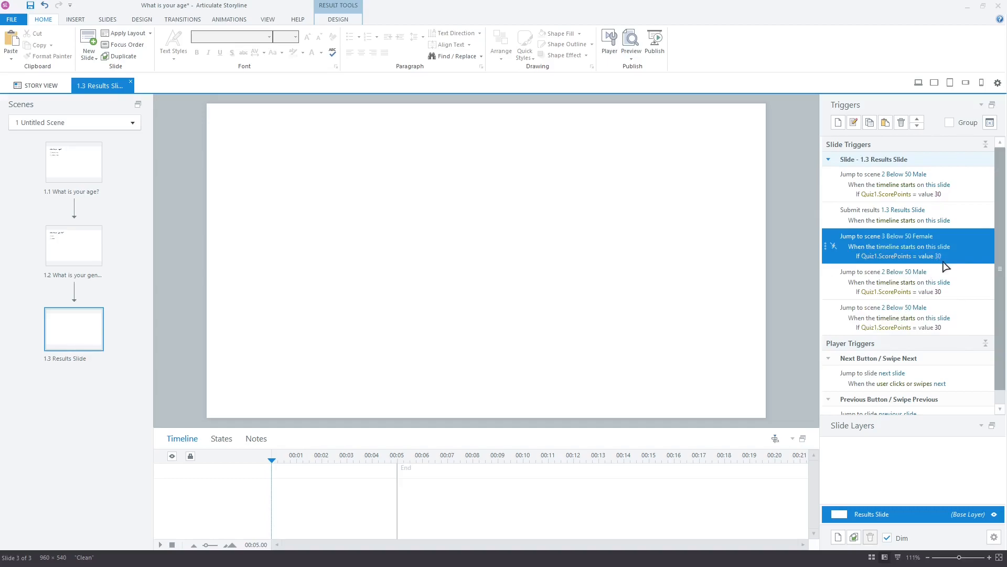
Route scores 210 to Below 50 Female, 120 to Above 50 Male, 300 to Above 50 Female
left_click(940, 256)
type("210")
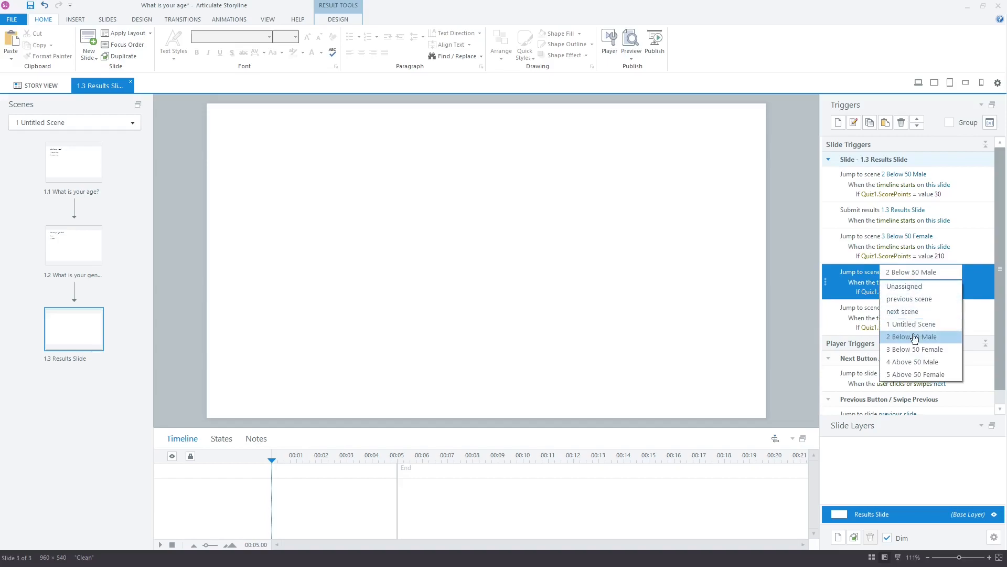
left_click(912, 361)
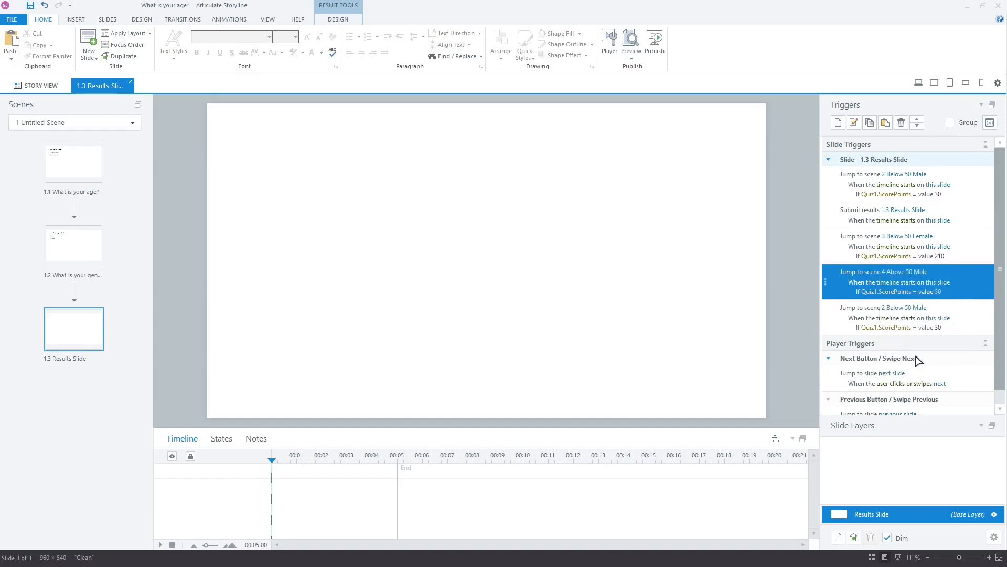
left_click(942, 291)
type("120")
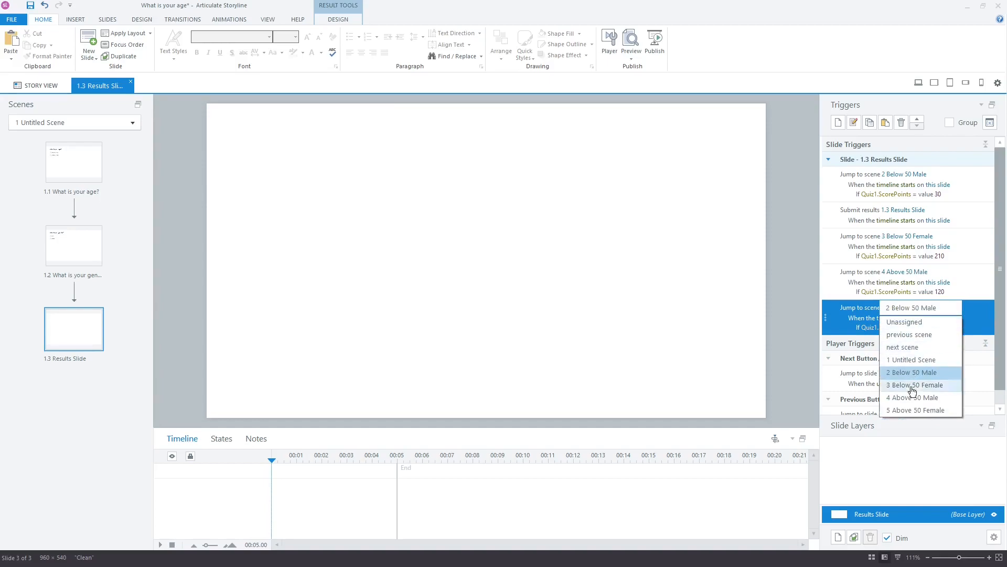
left_click(918, 410)
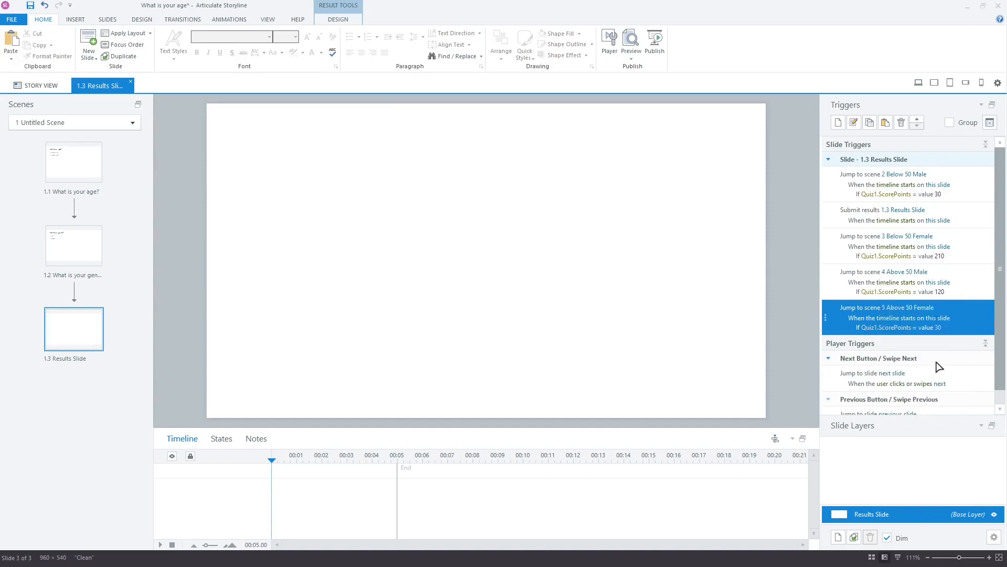
mouse_move(941, 342)
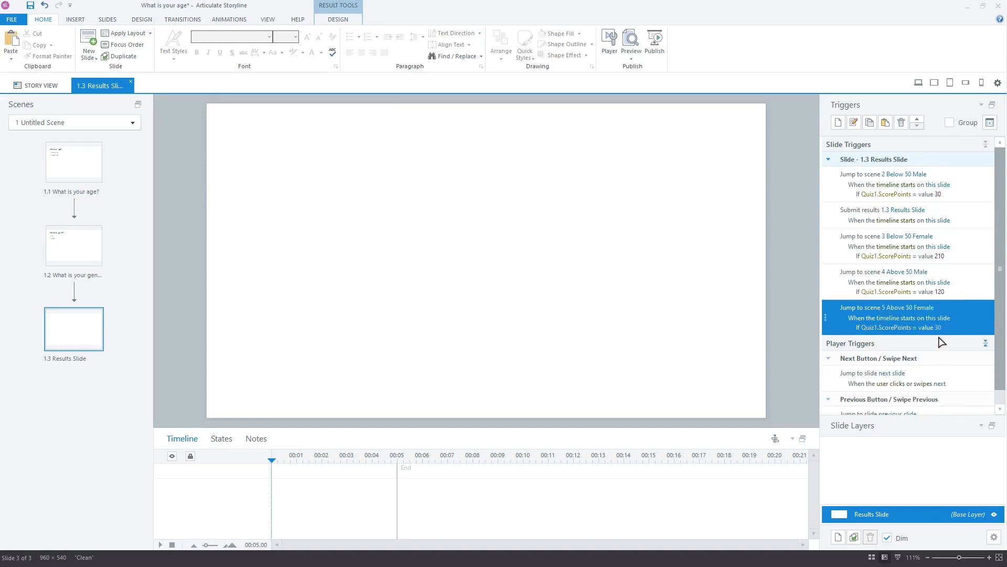
left_click(940, 328)
type("0")
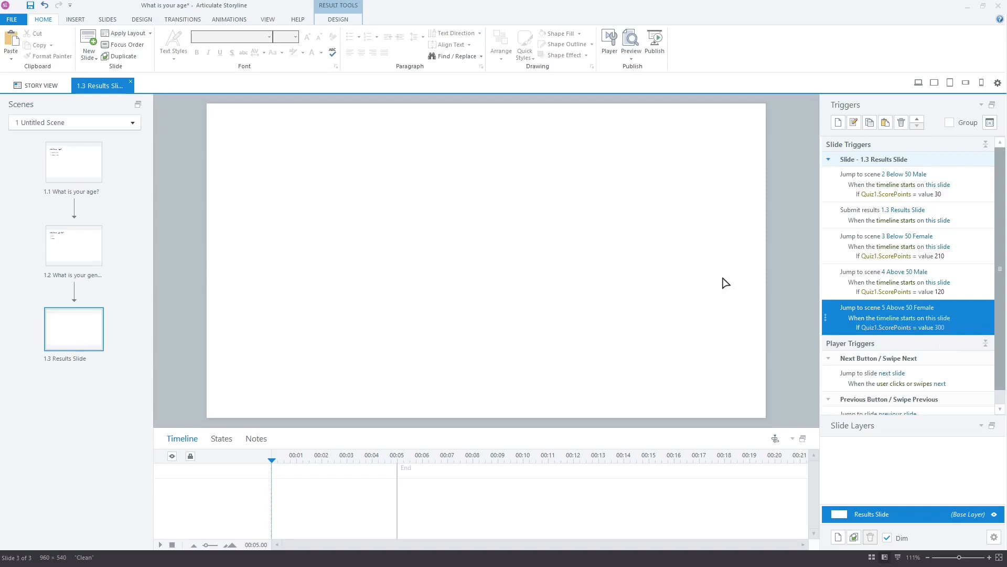
left_click(631, 41)
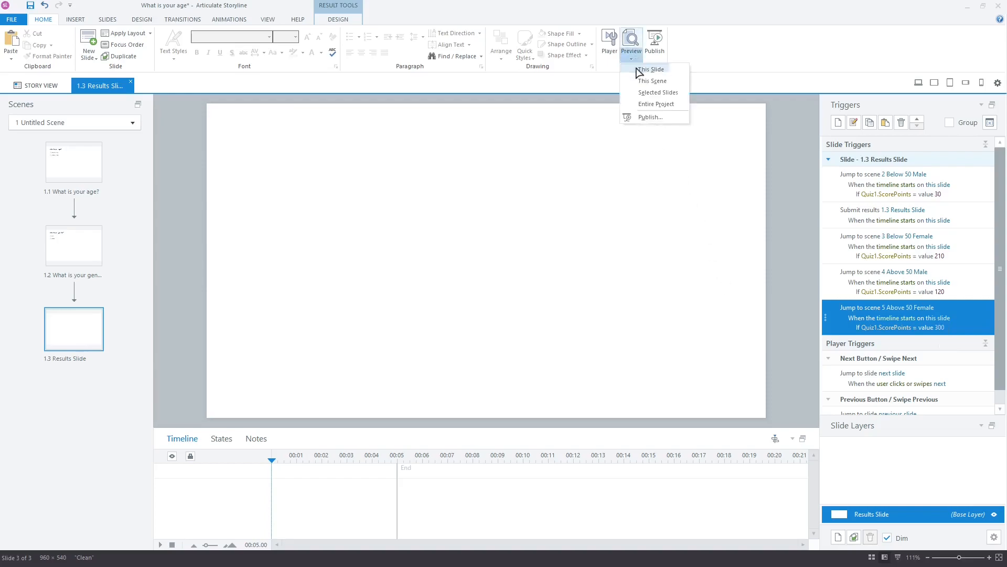
Preview the entire project, answering Above 50 Years and Male to reach the Above 50 Male Course
left_click(650, 69)
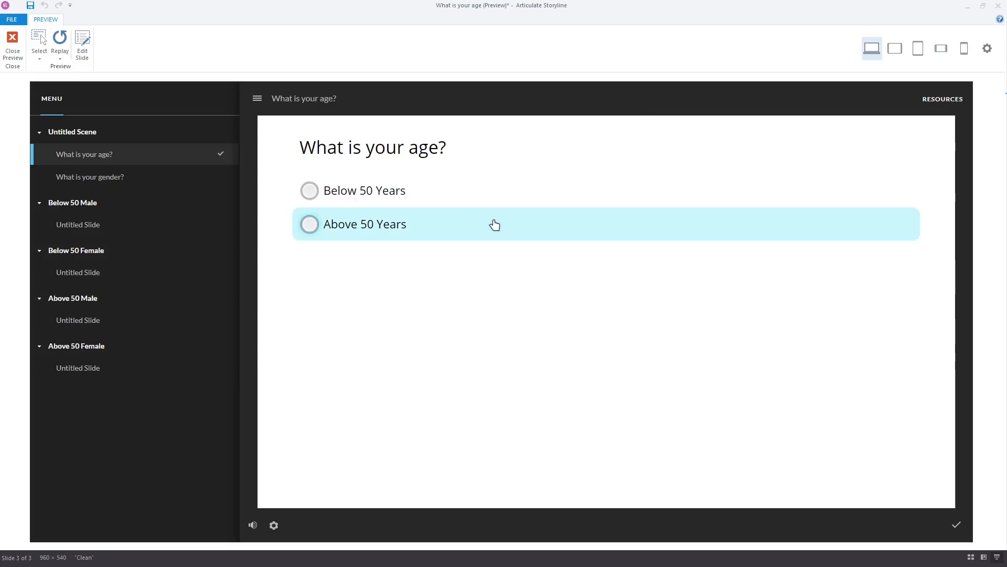
left_click(309, 224)
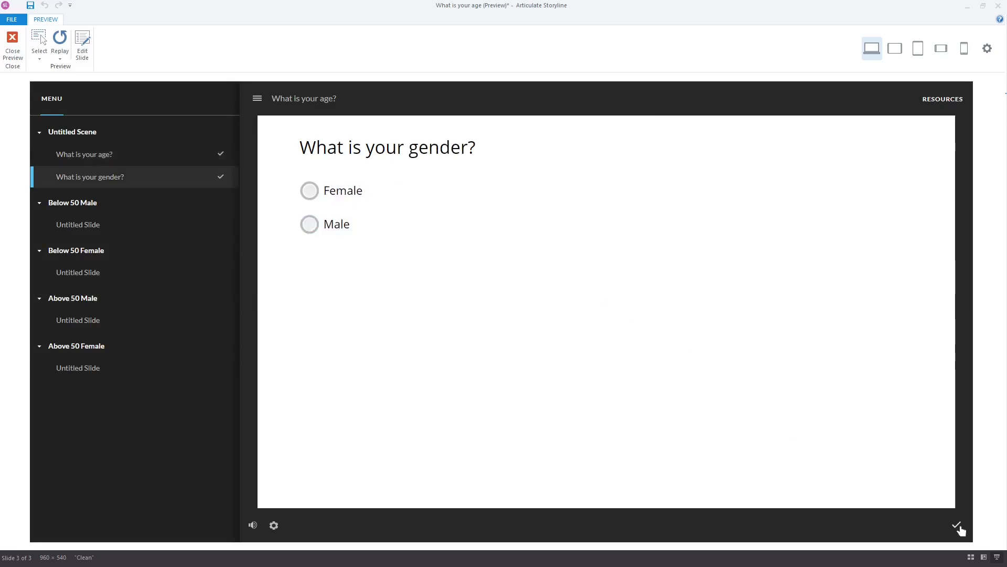
left_click(309, 223)
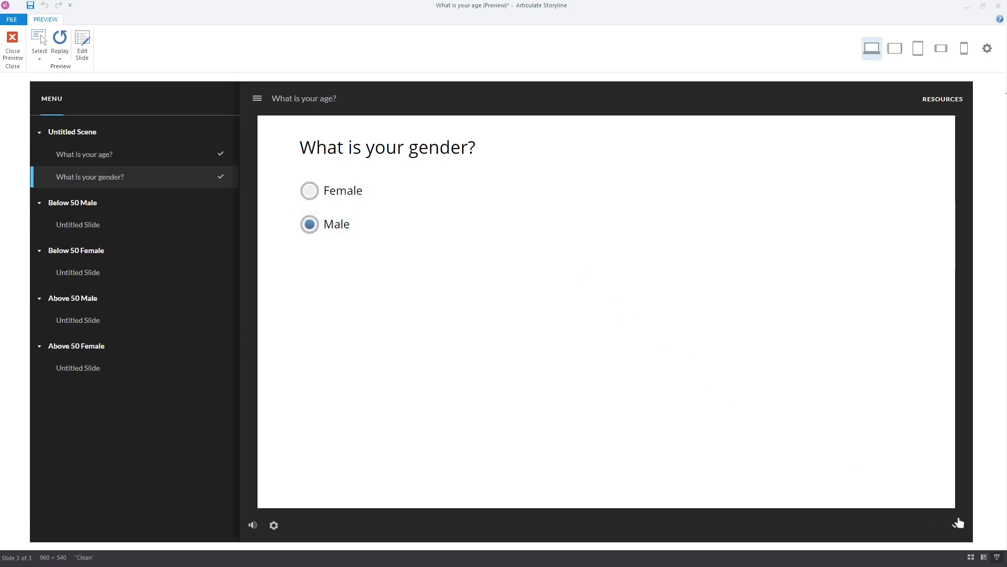
left_click(958, 522)
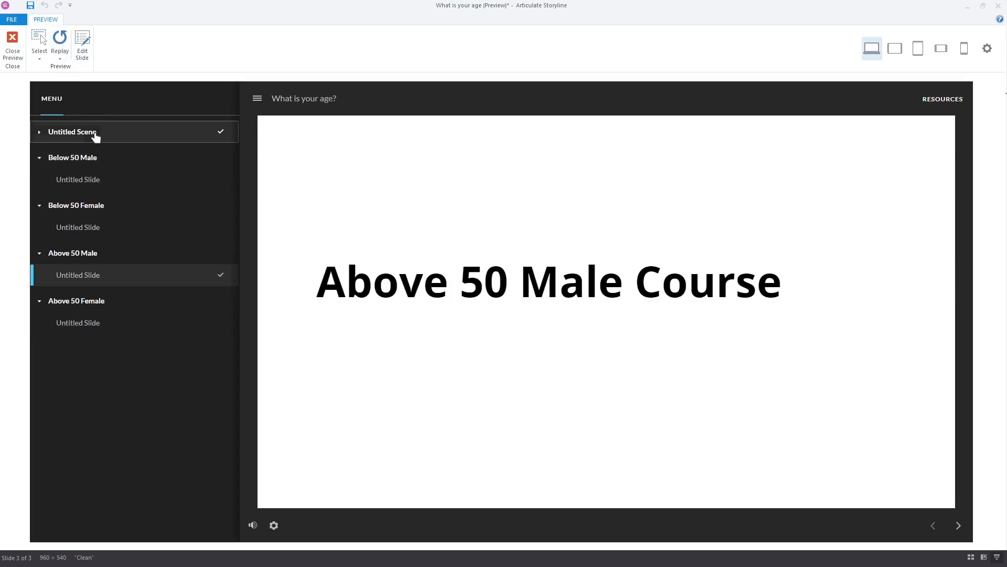
Retake the quiz from Untitled Scene answering Below 50 Years and Female, reaching the Below 50 Female Course
left_click(71, 131)
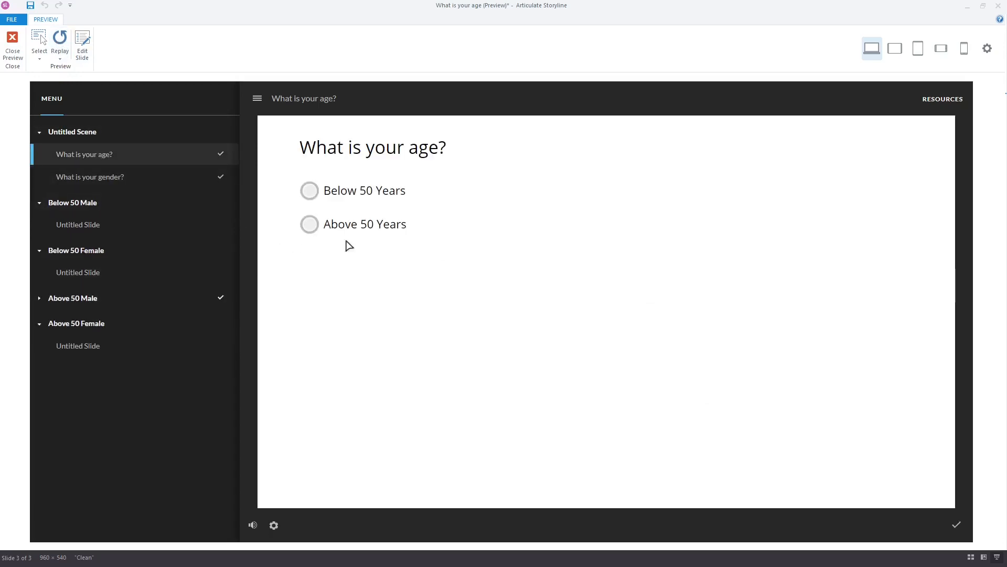
left_click(310, 191)
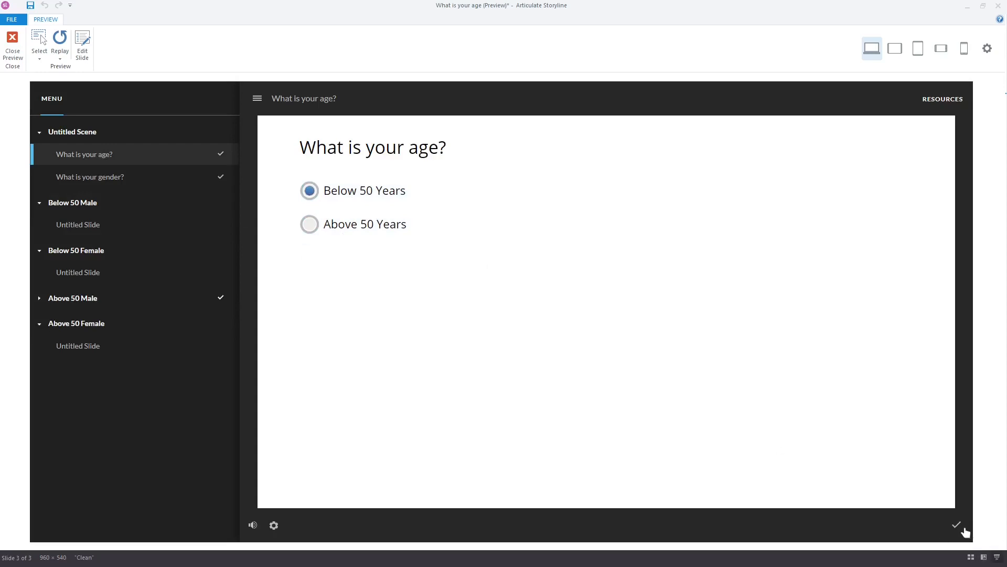
left_click(956, 524)
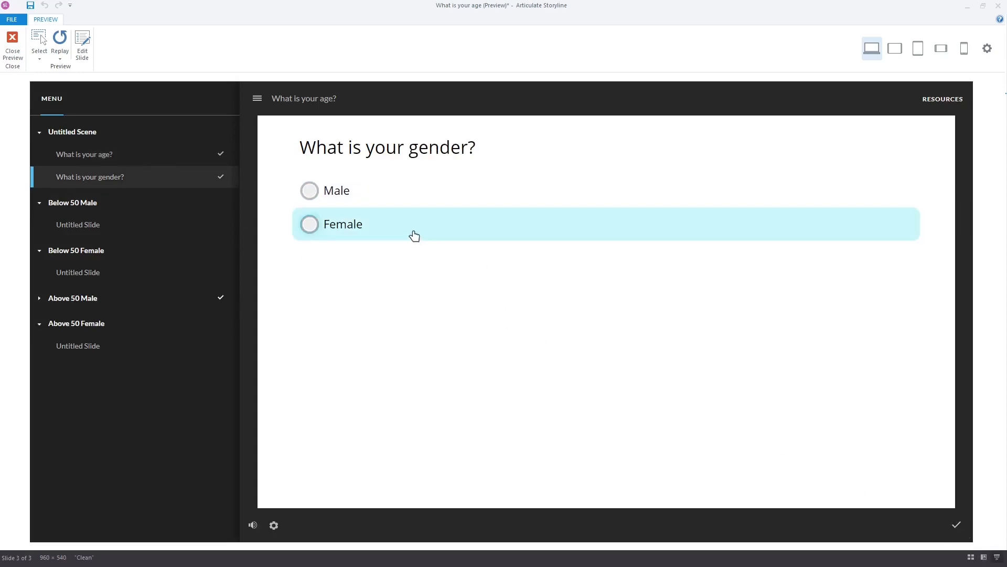
left_click(309, 224)
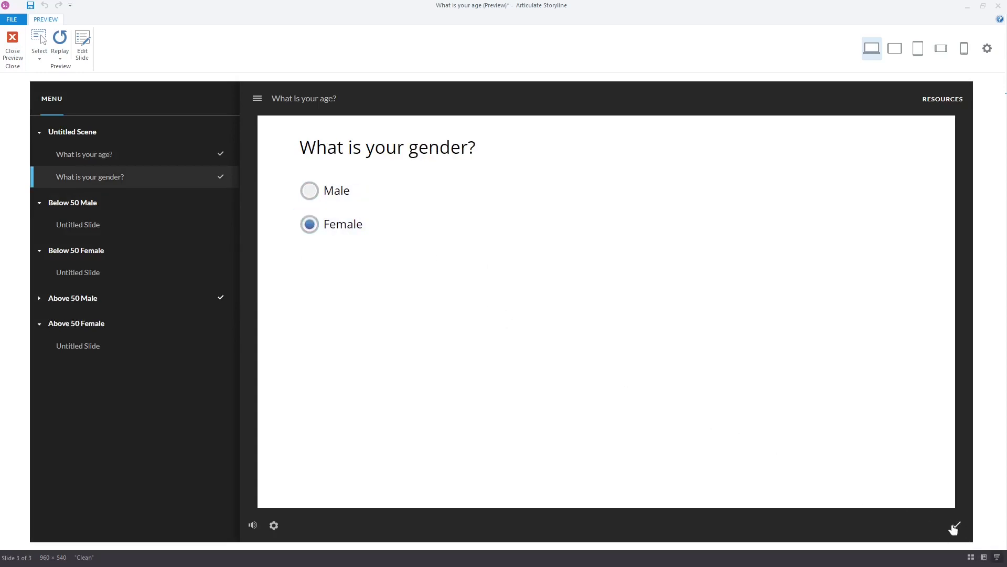
left_click(954, 527)
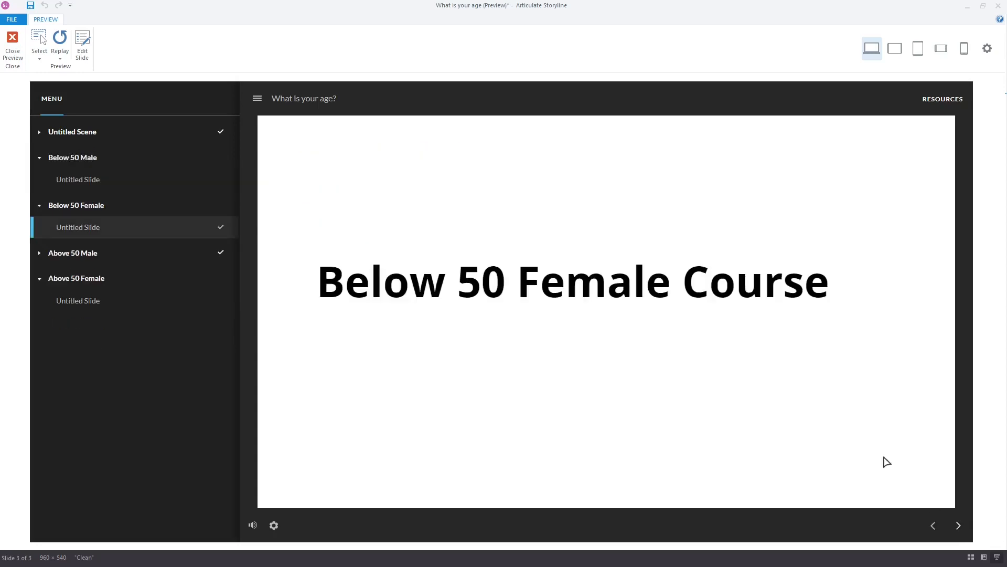
mouse_move(762, 347)
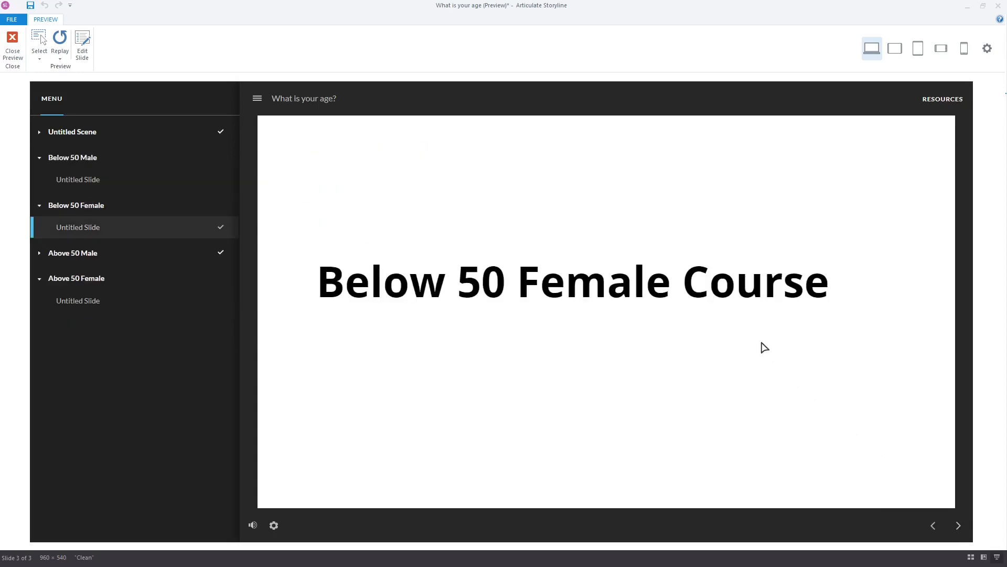